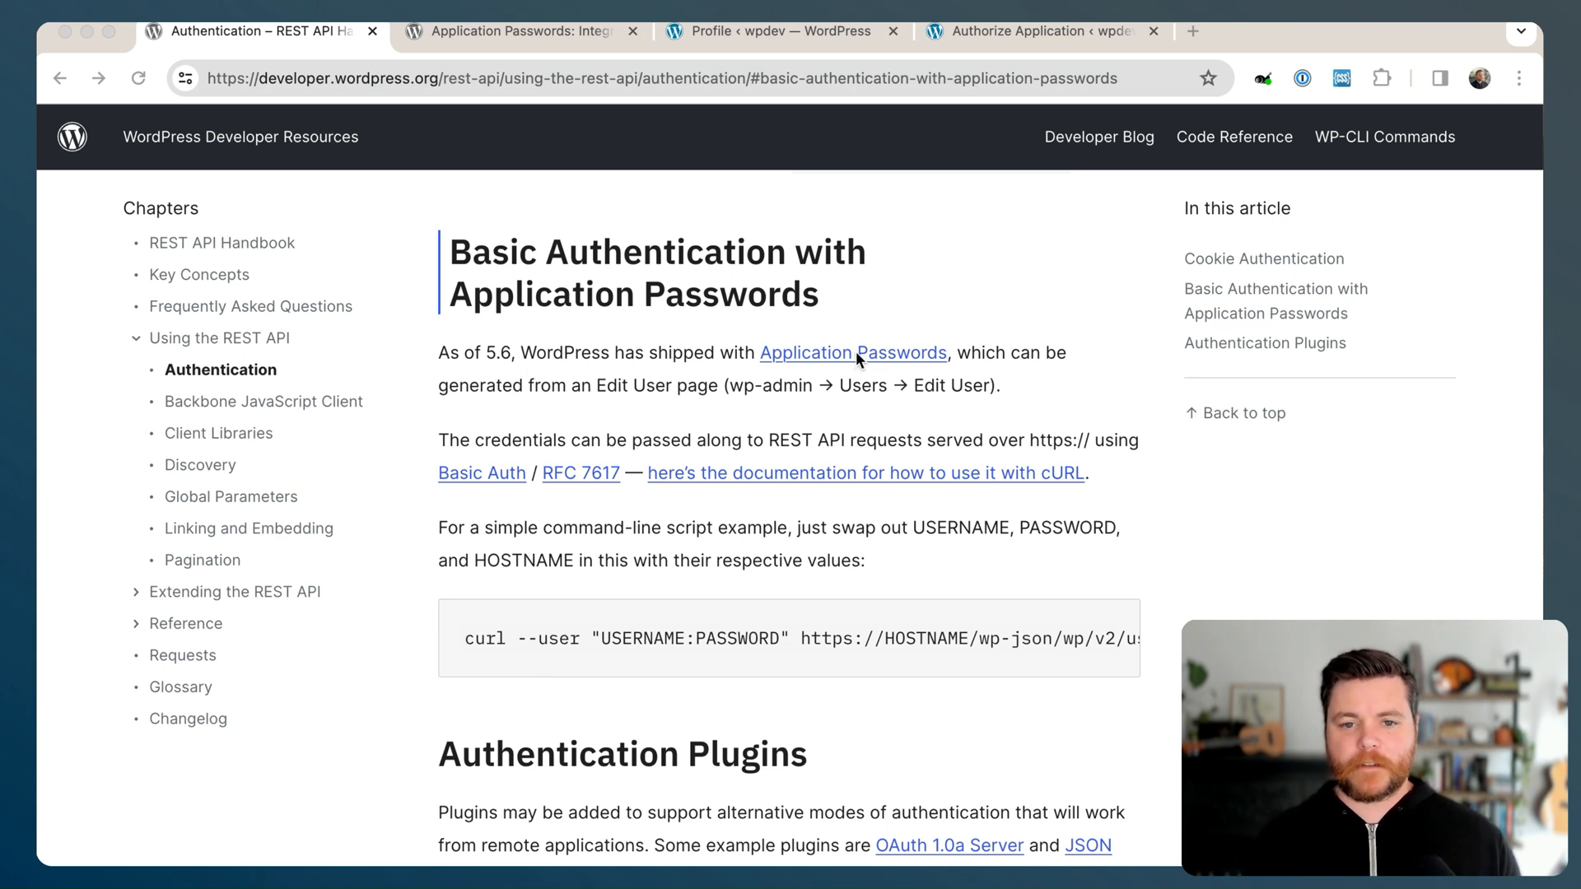
# Open the Application Passwords integration guide and scroll to its Getting Credentials part
pyautogui.click(510, 29)
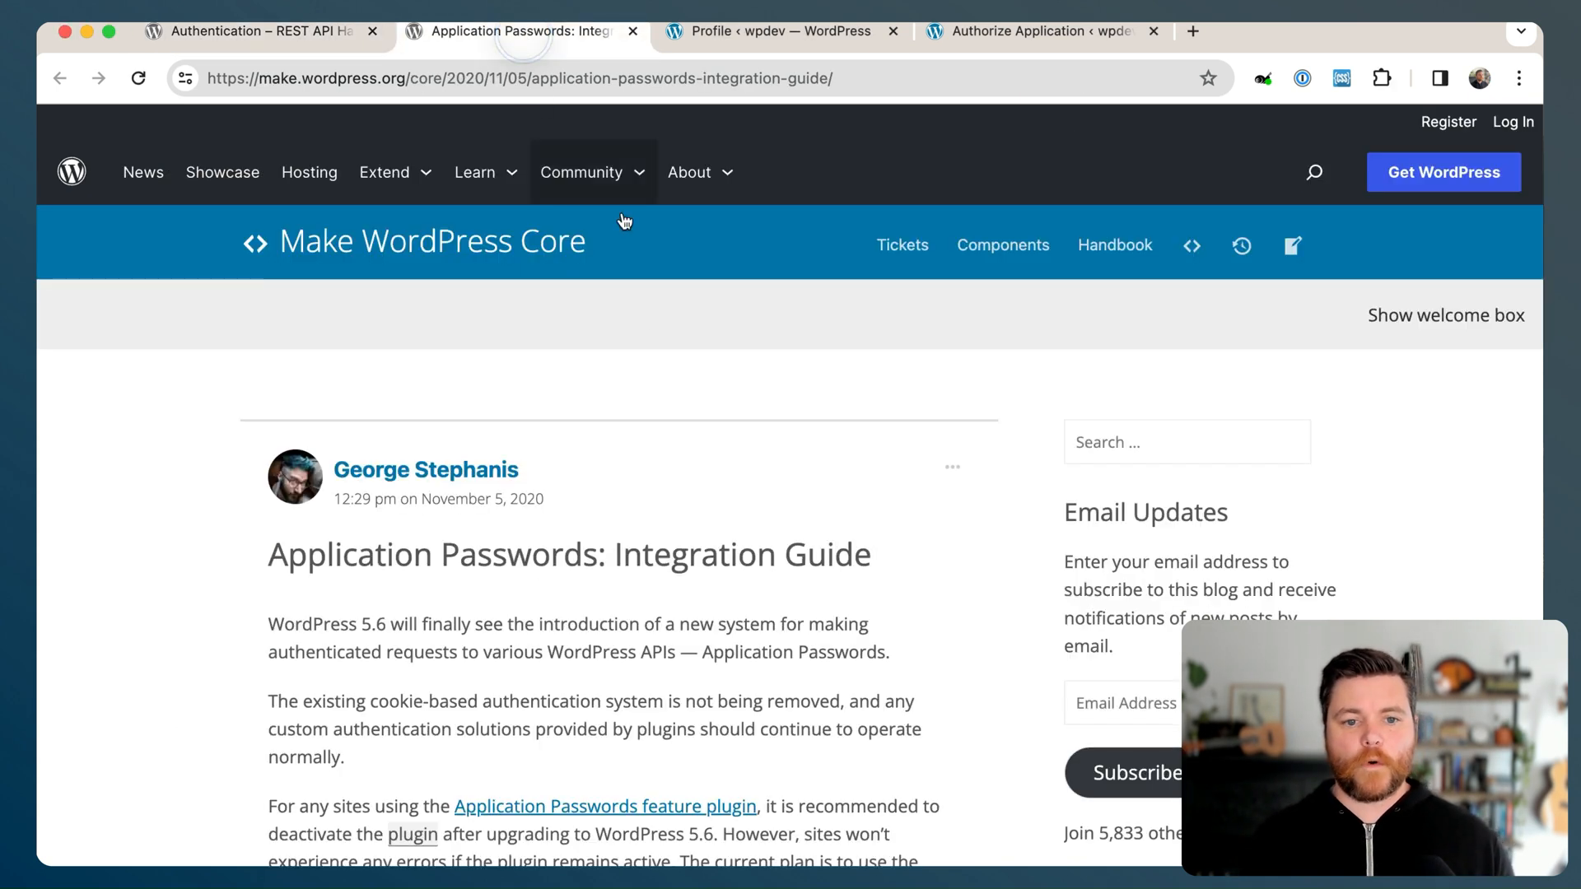
pyautogui.scroll(-3)
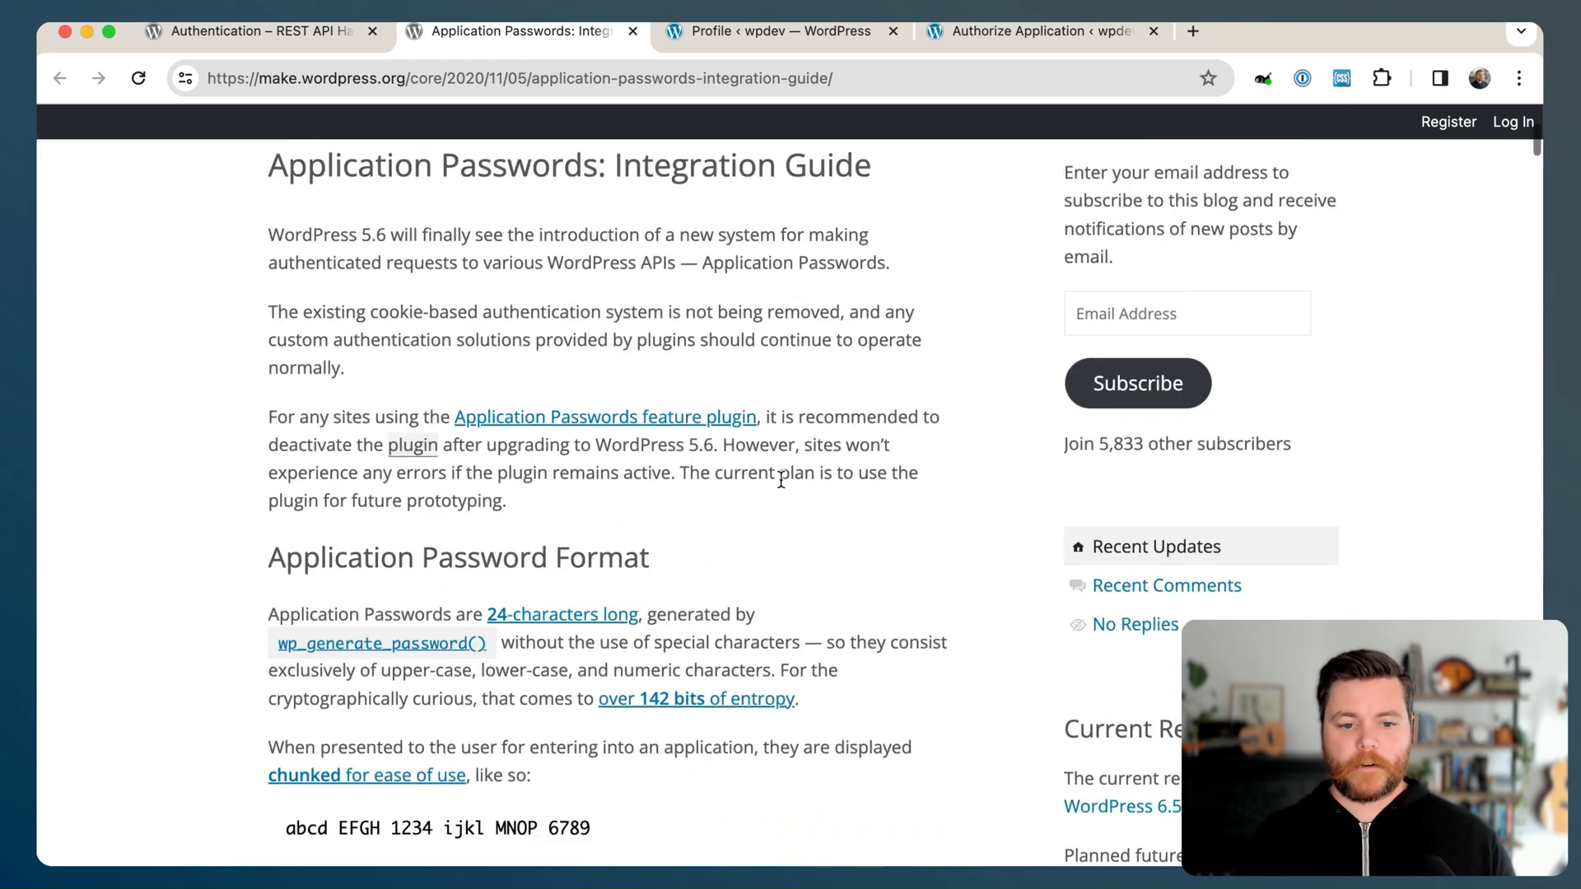
pyautogui.scroll(-3)
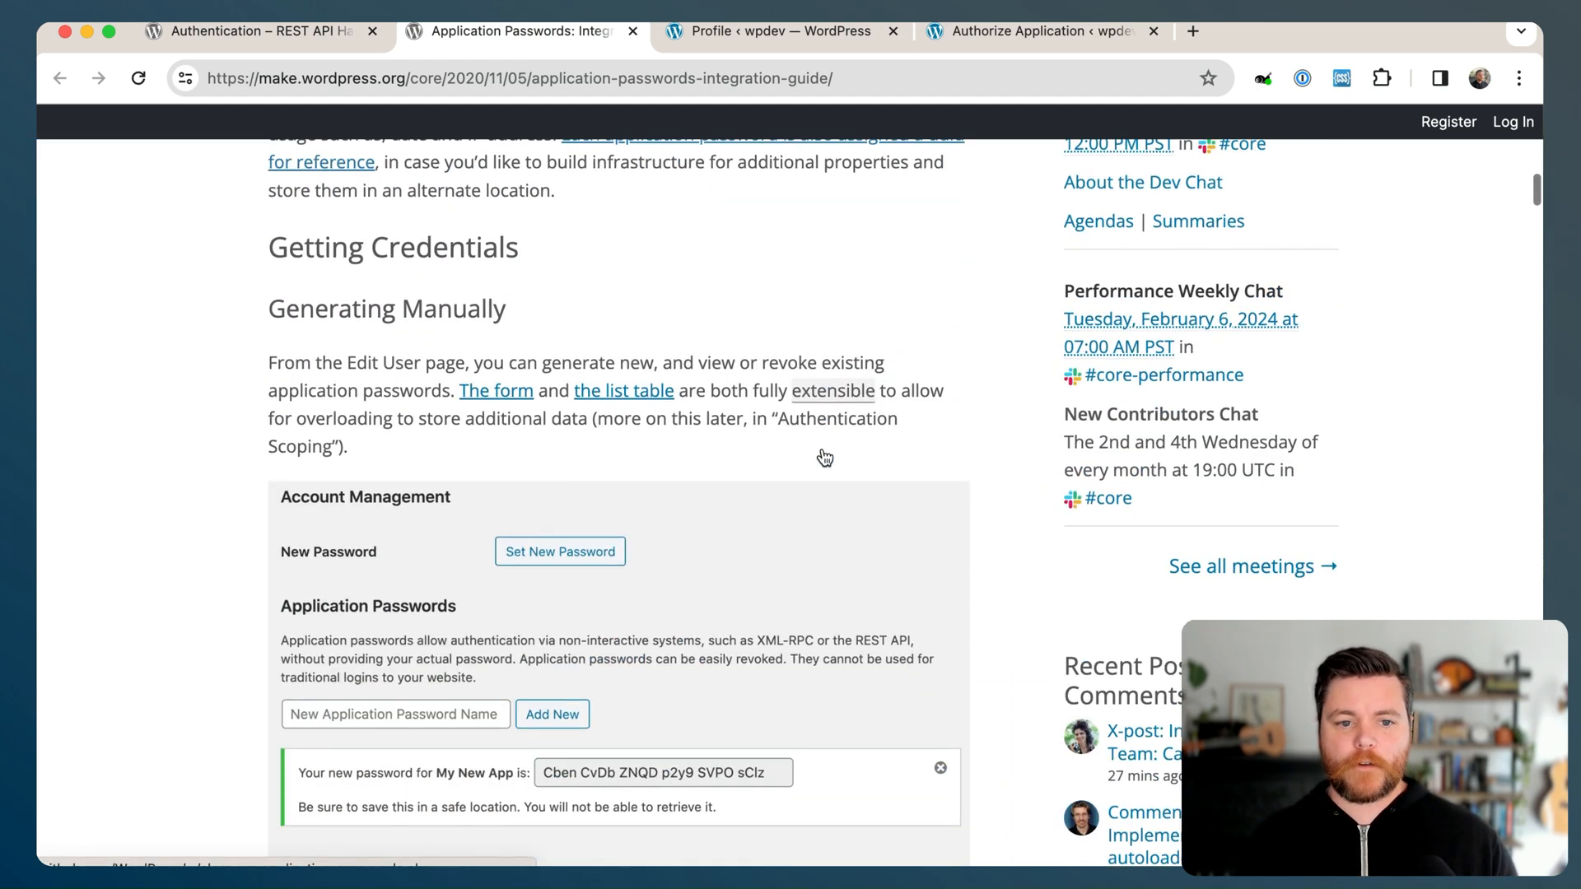
pyautogui.scroll(-3)
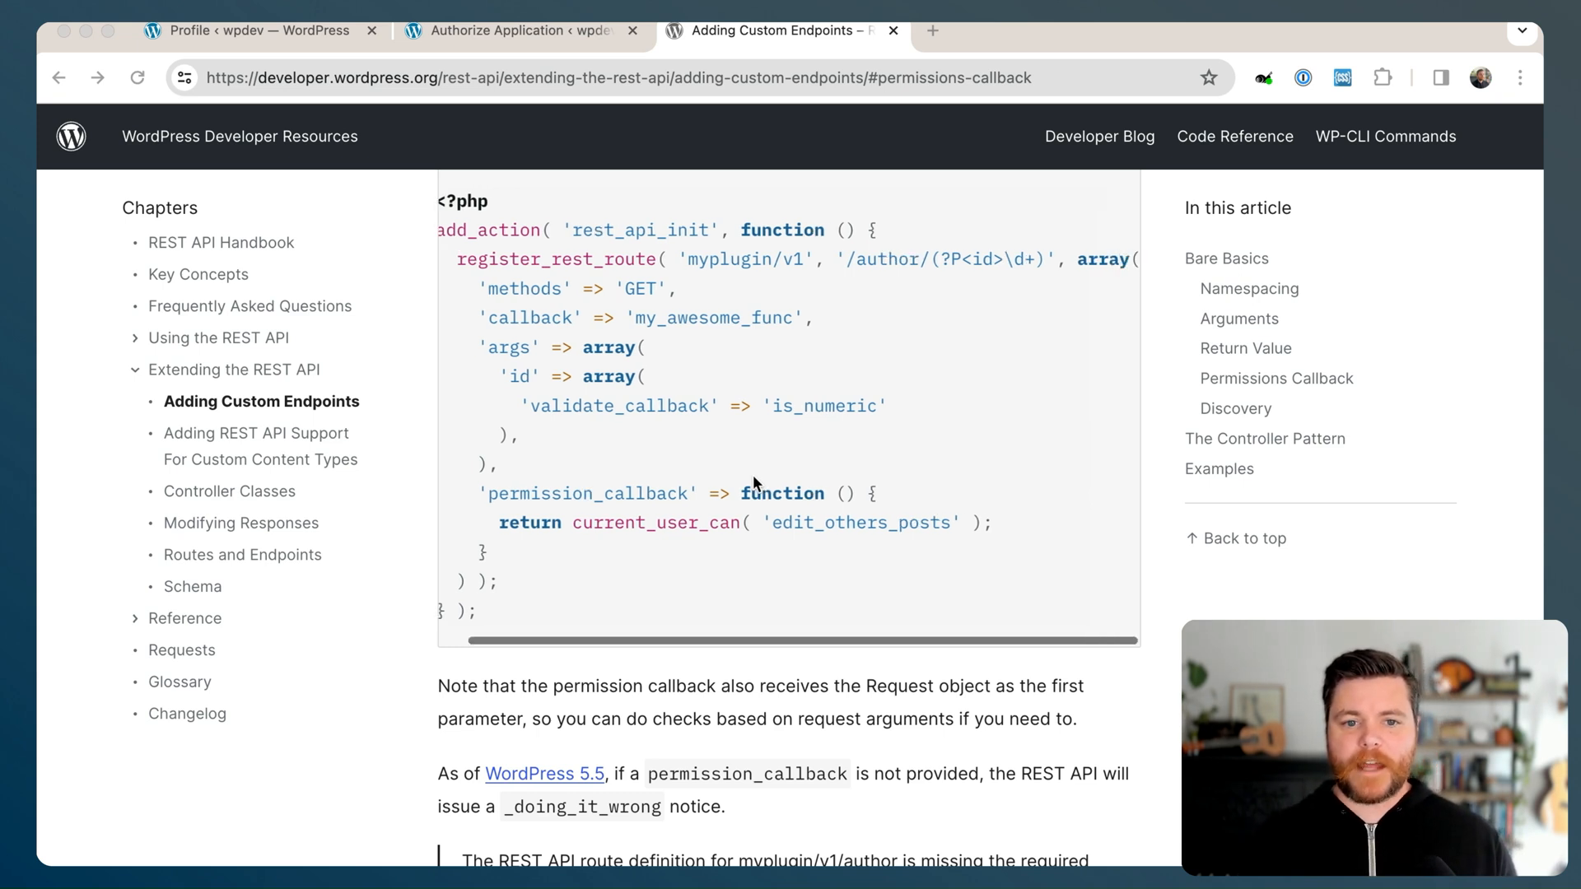
pyautogui.scroll(-3)
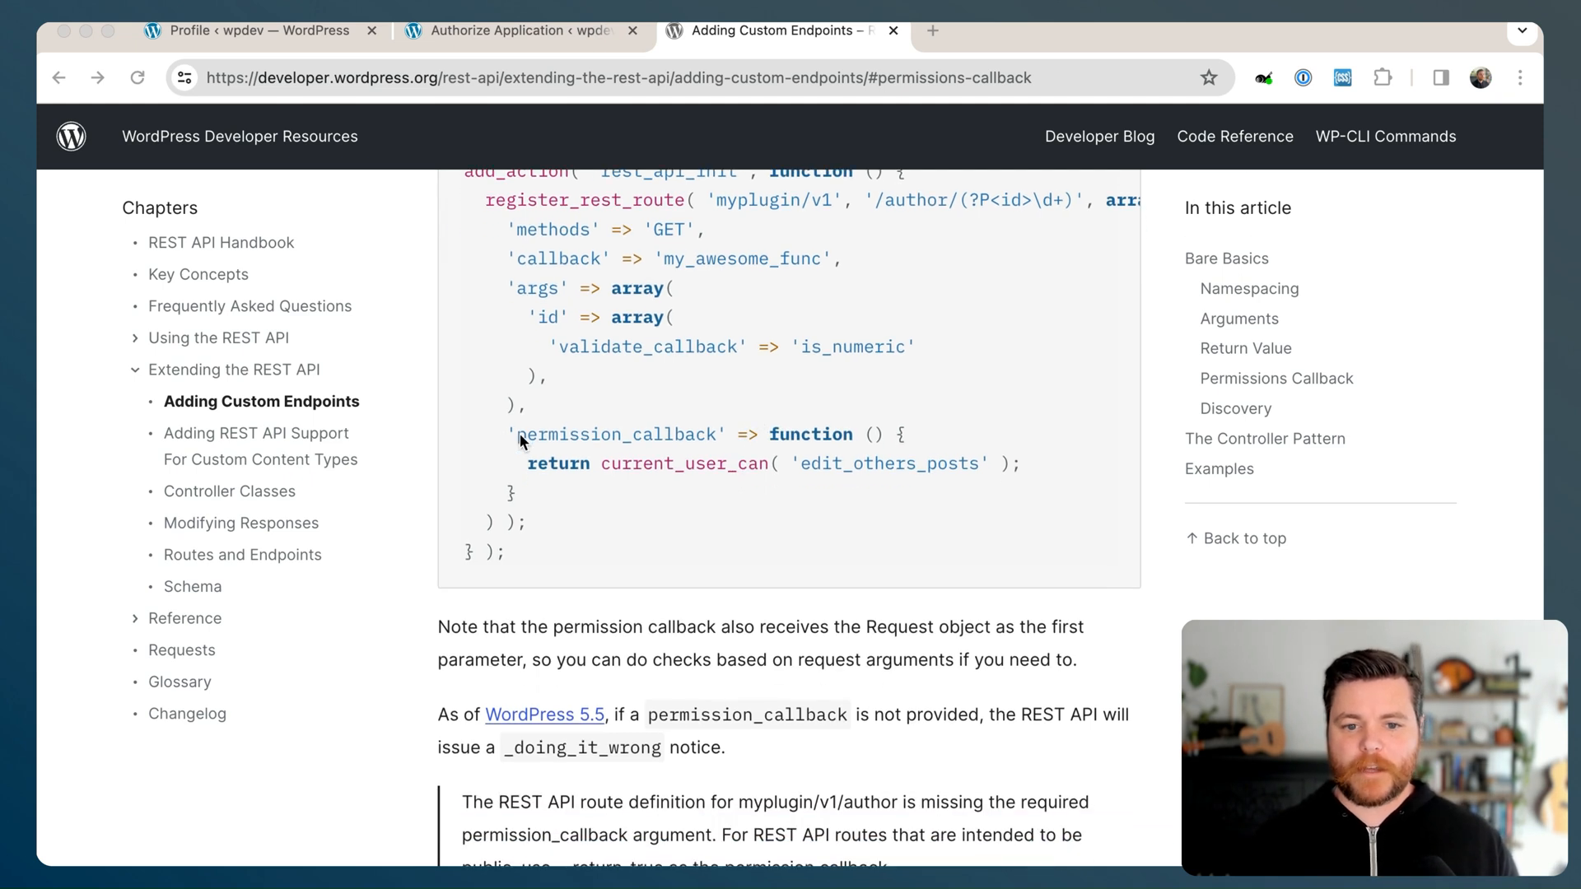
pyautogui.moveTo(650, 444)
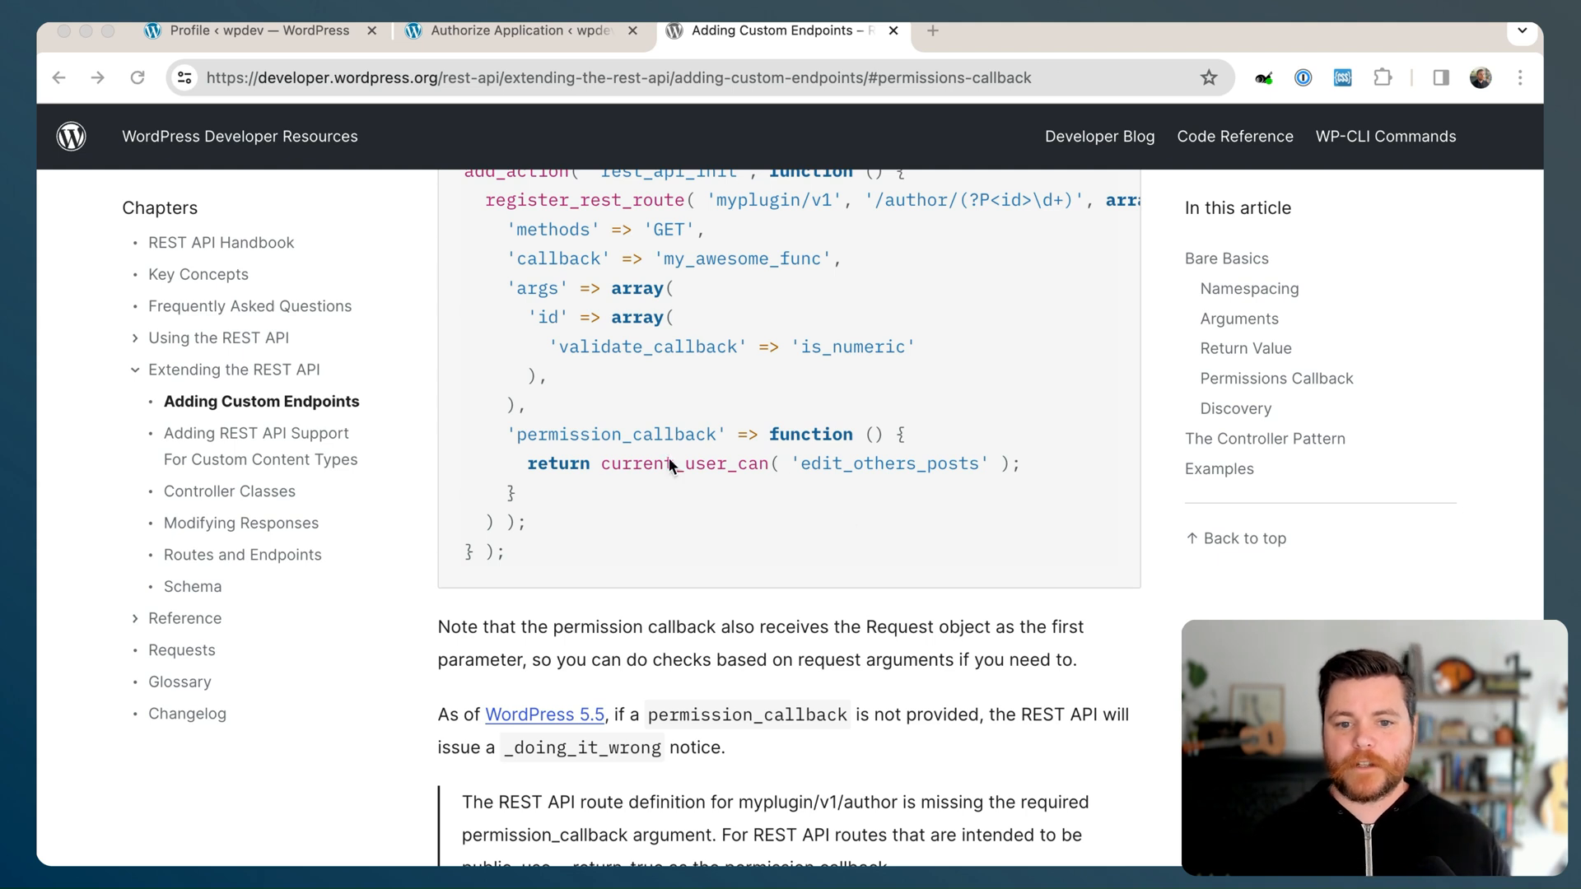
pyautogui.moveTo(756, 467)
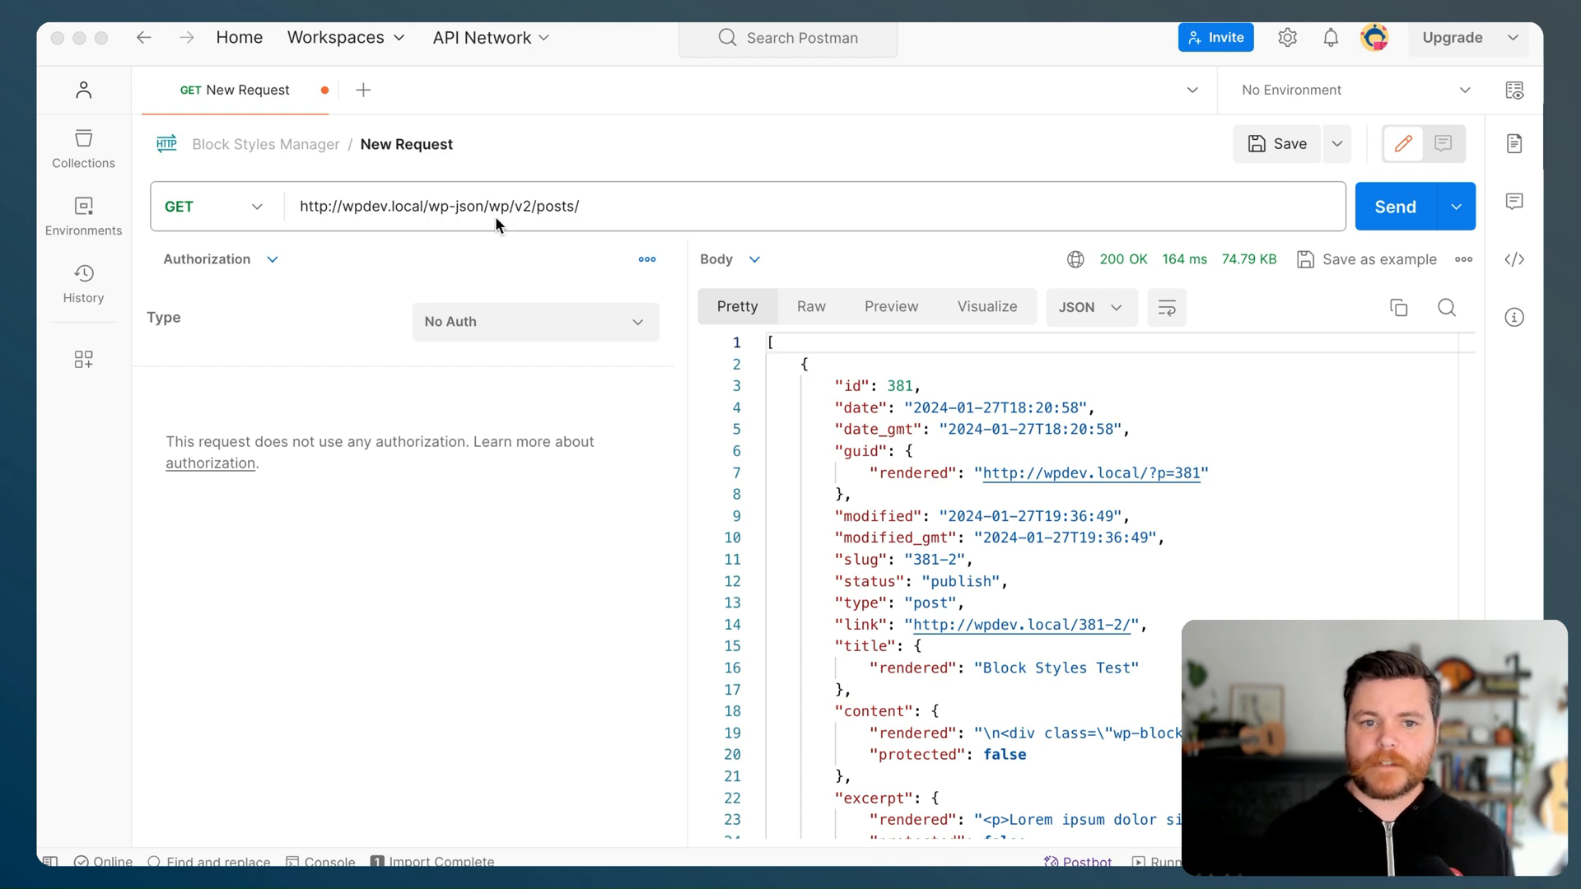
pyautogui.moveTo(580, 215)
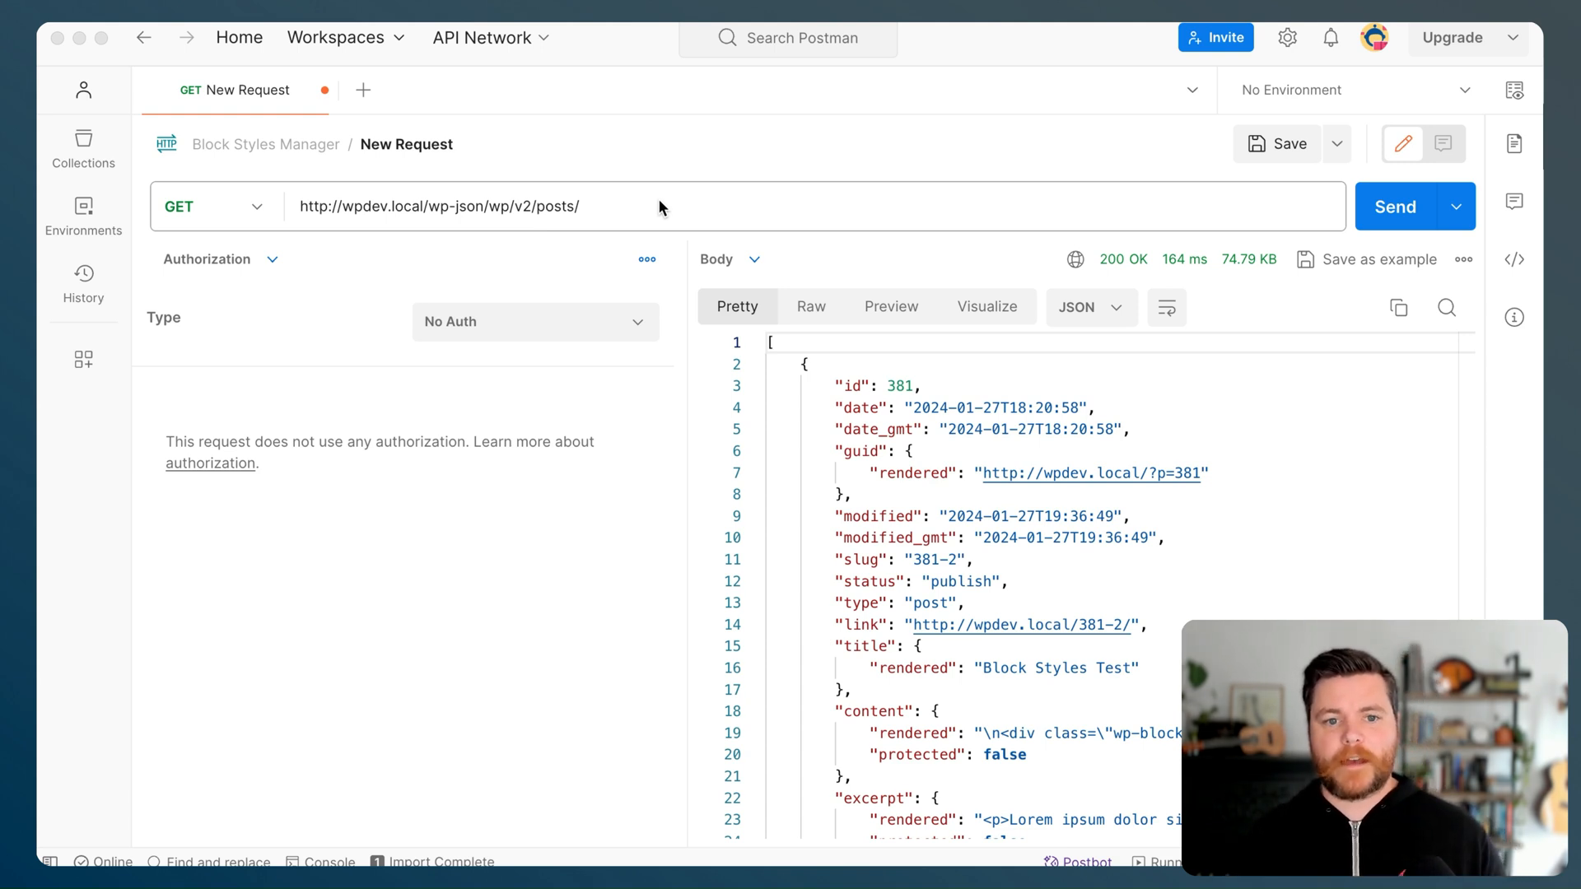
# Send the GET request to /wp/v2/settings/ with No Auth, receiving 401 Unauthorized
pyautogui.scroll(-3)
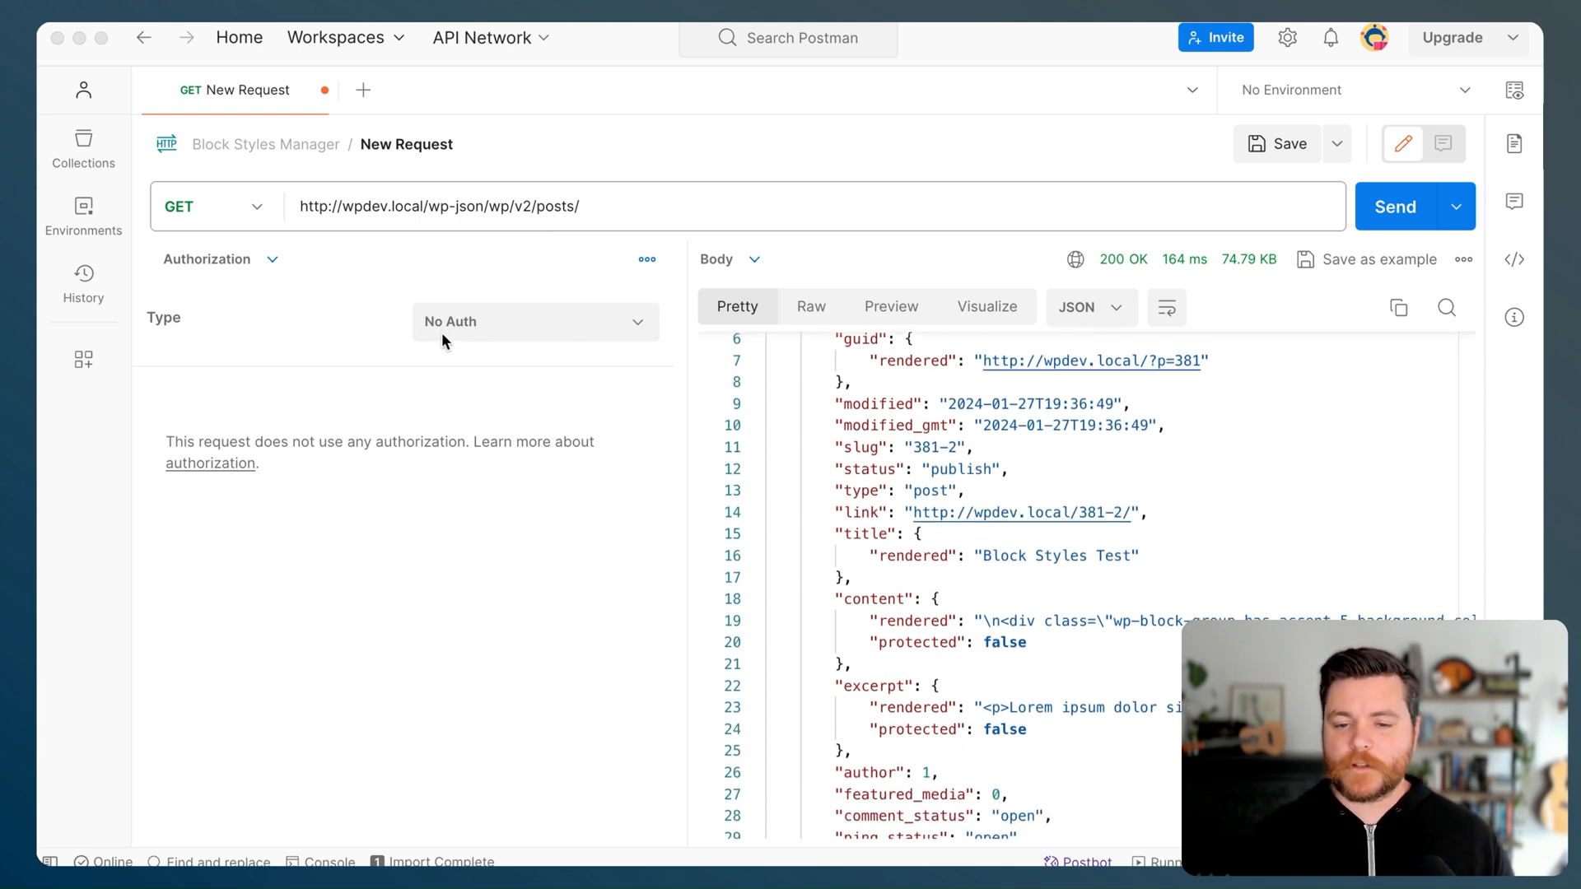
pyautogui.scroll(-3)
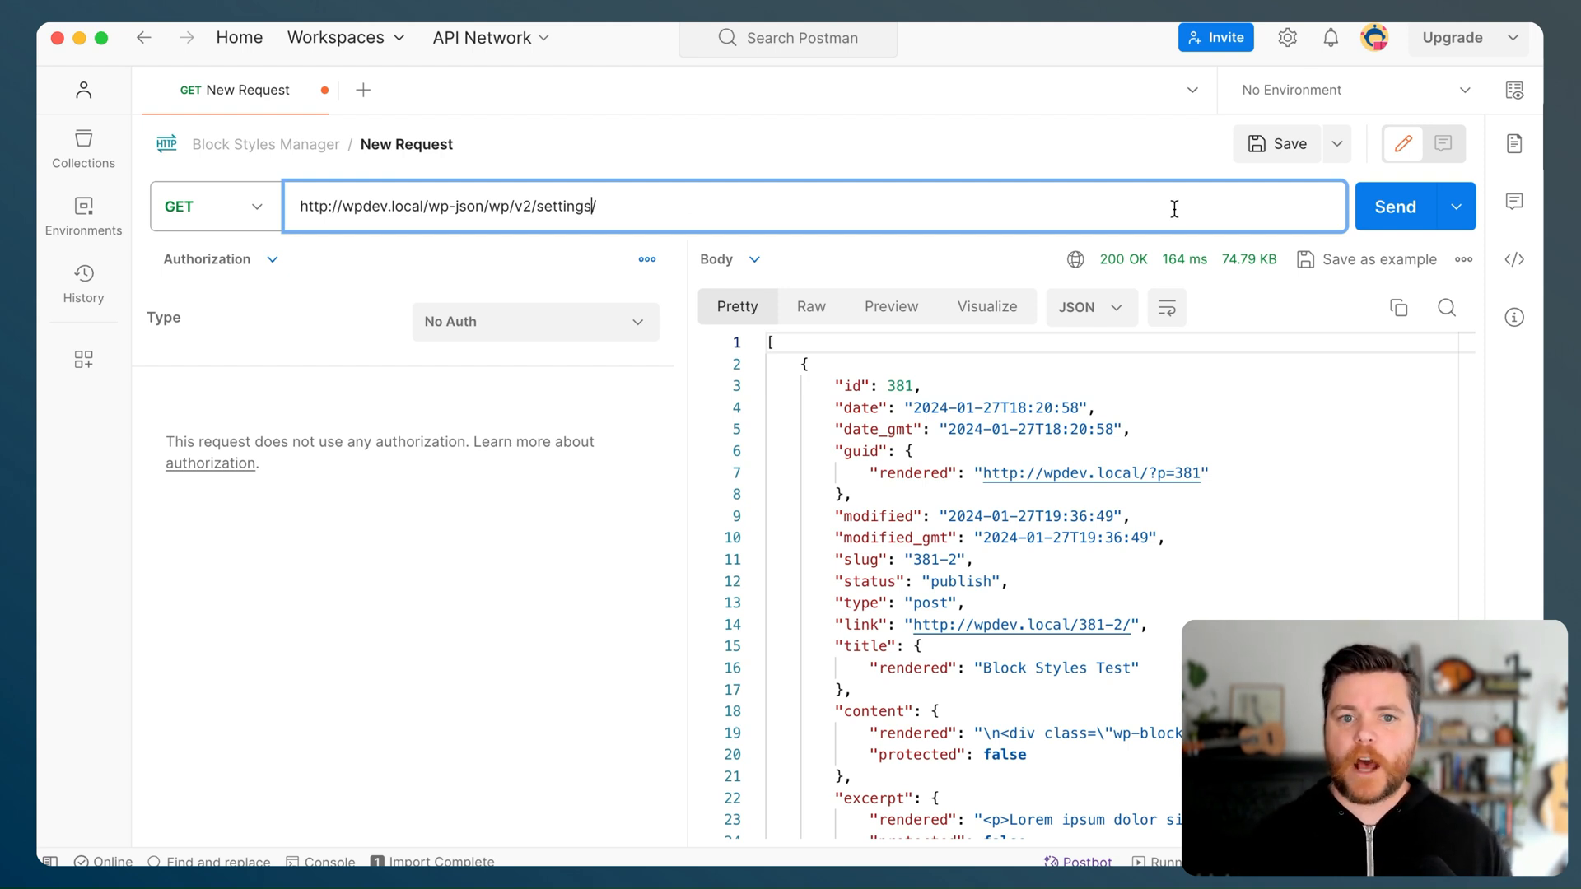
pyautogui.click(1394, 205)
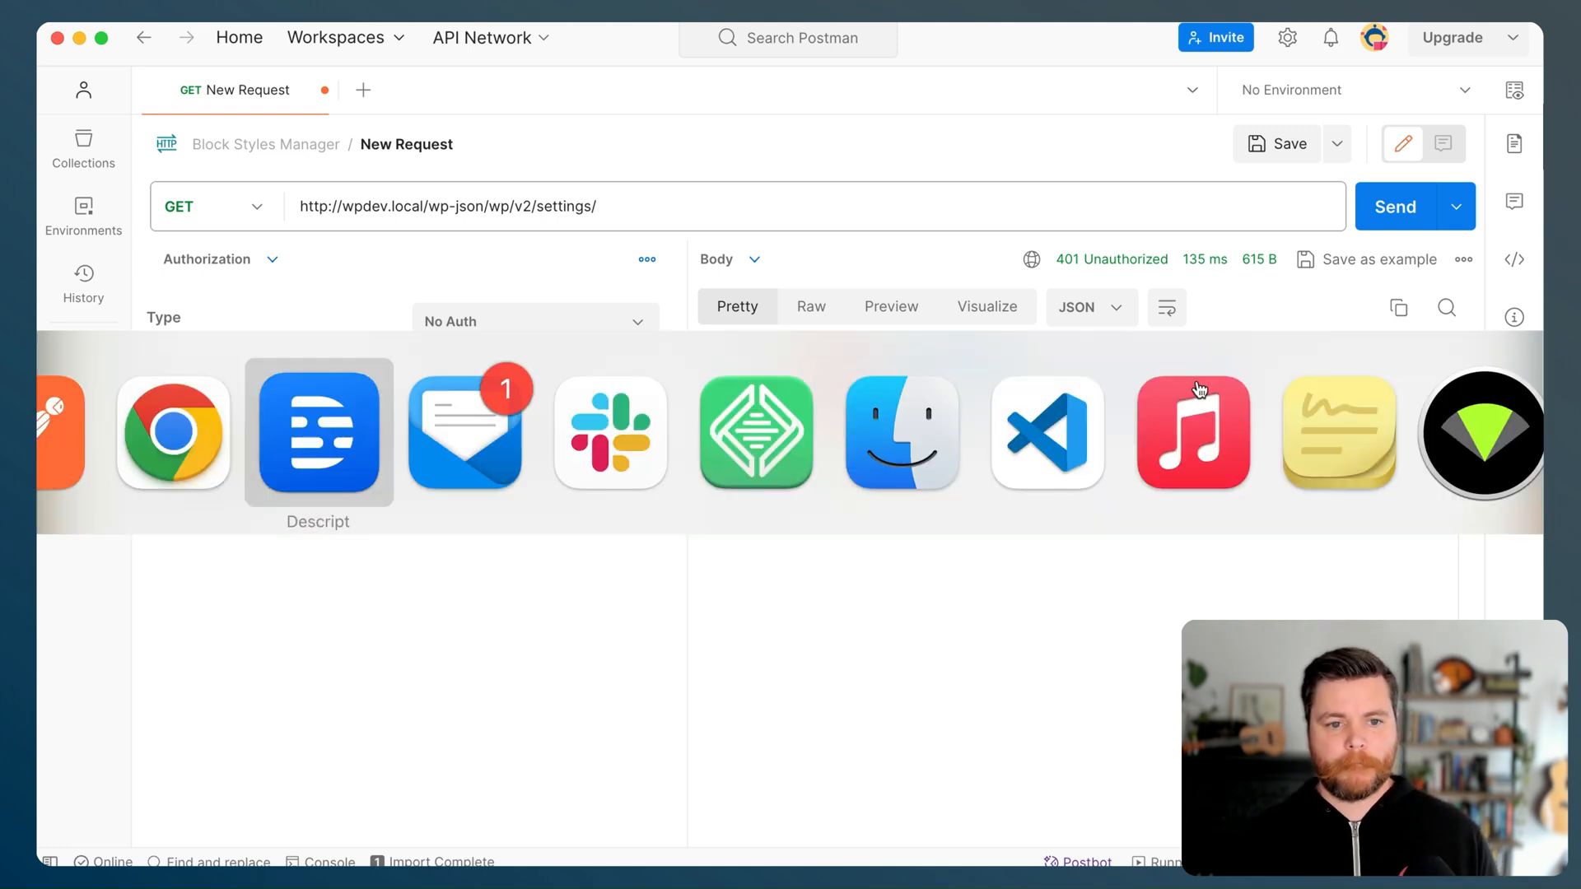
# Switch to Chrome and scroll the Users > Profile page down to Application Passwords
pyautogui.click(173, 433)
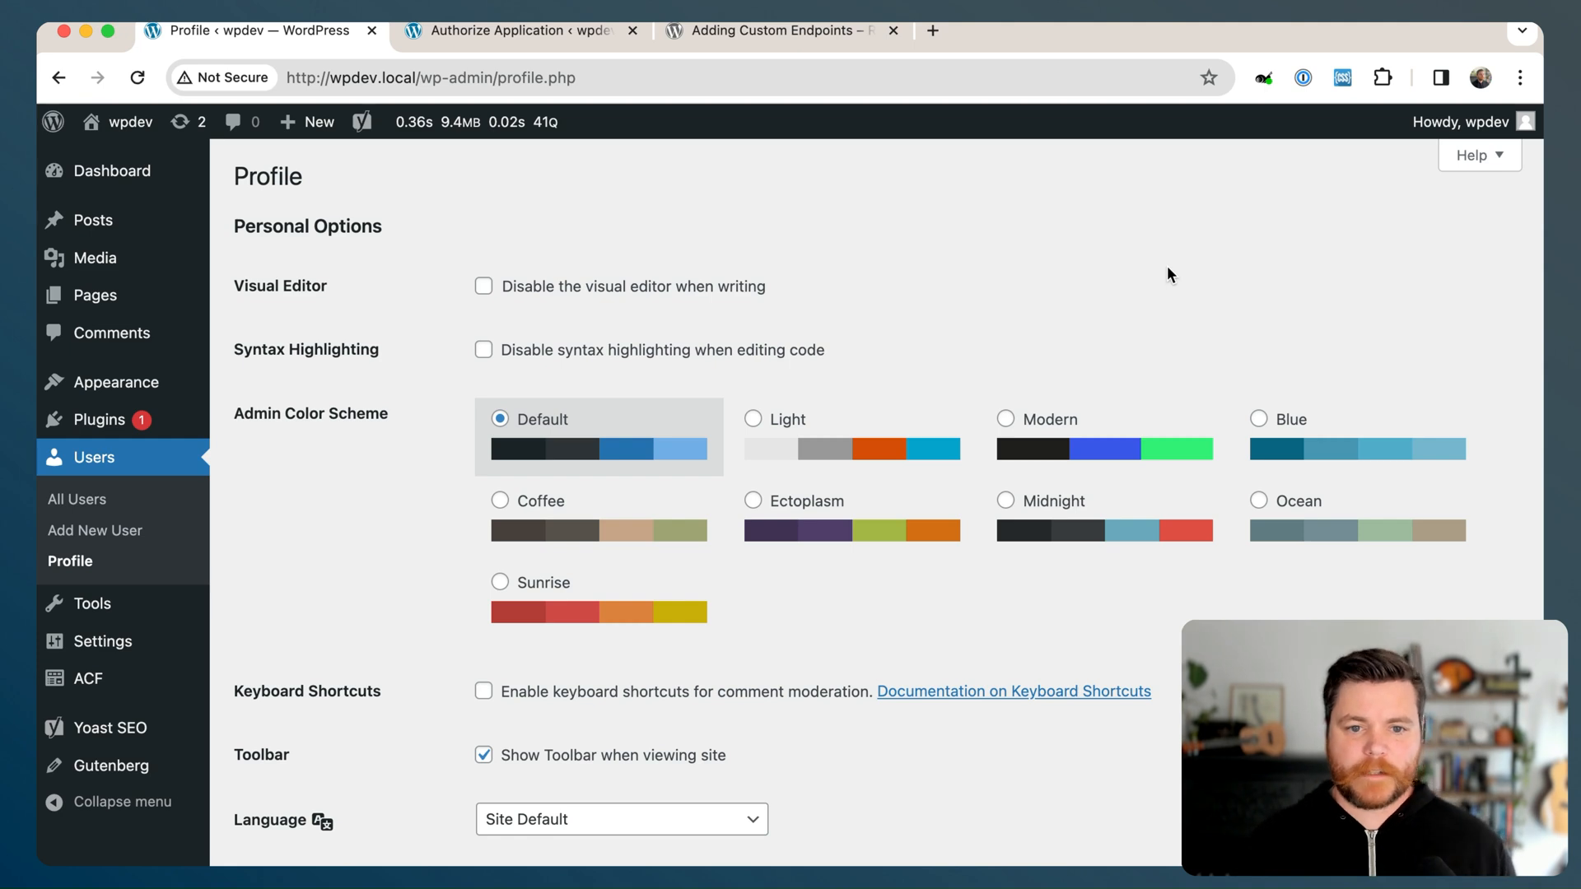
pyautogui.click(1462, 122)
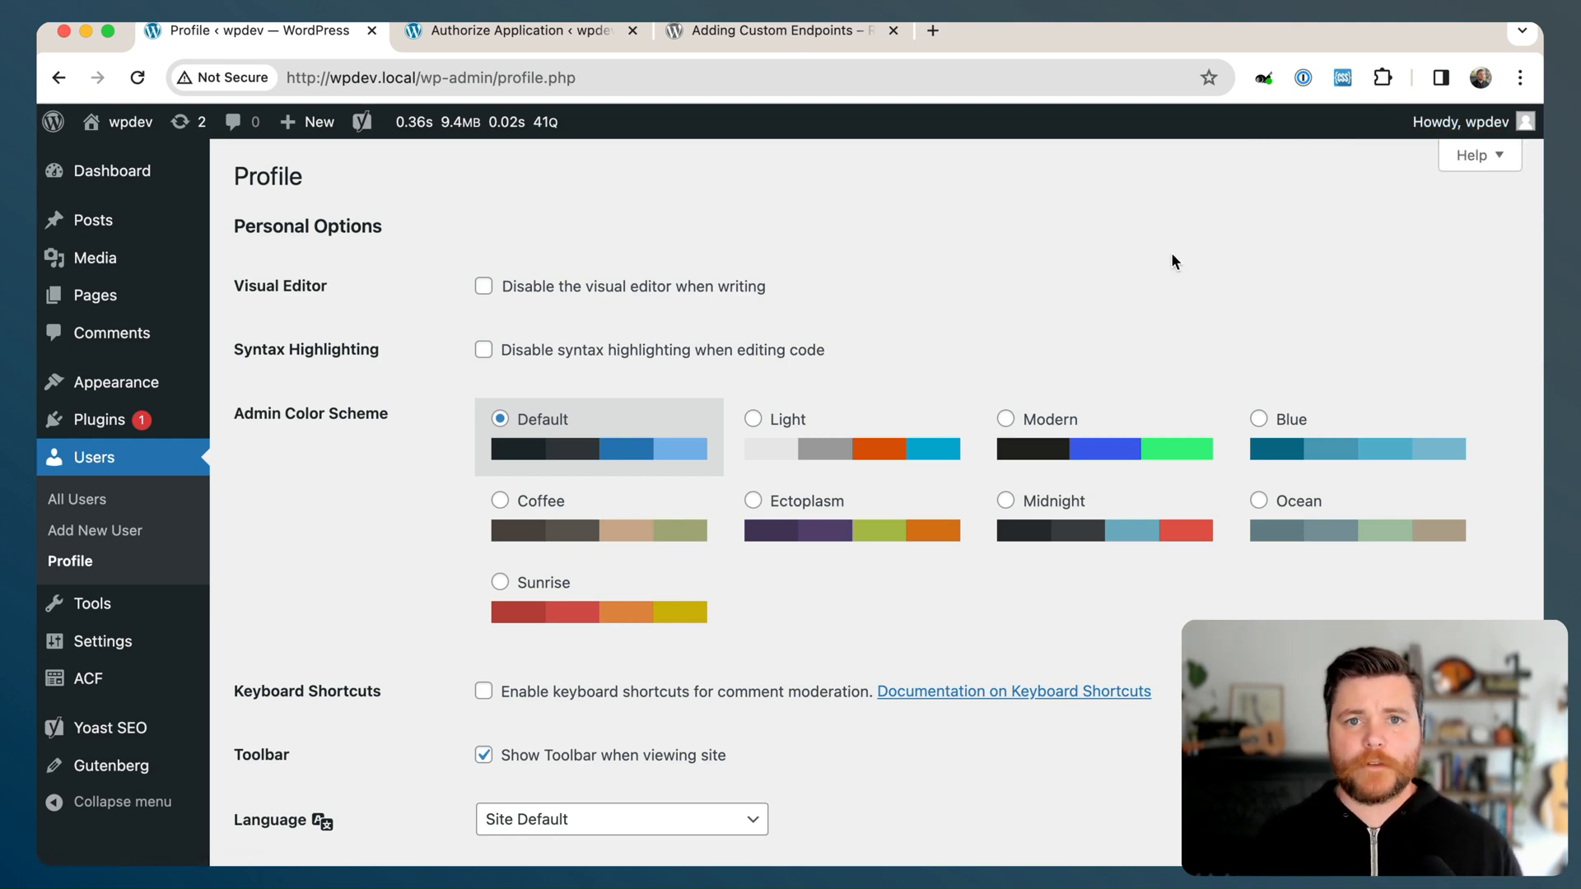
pyautogui.scroll(-3)
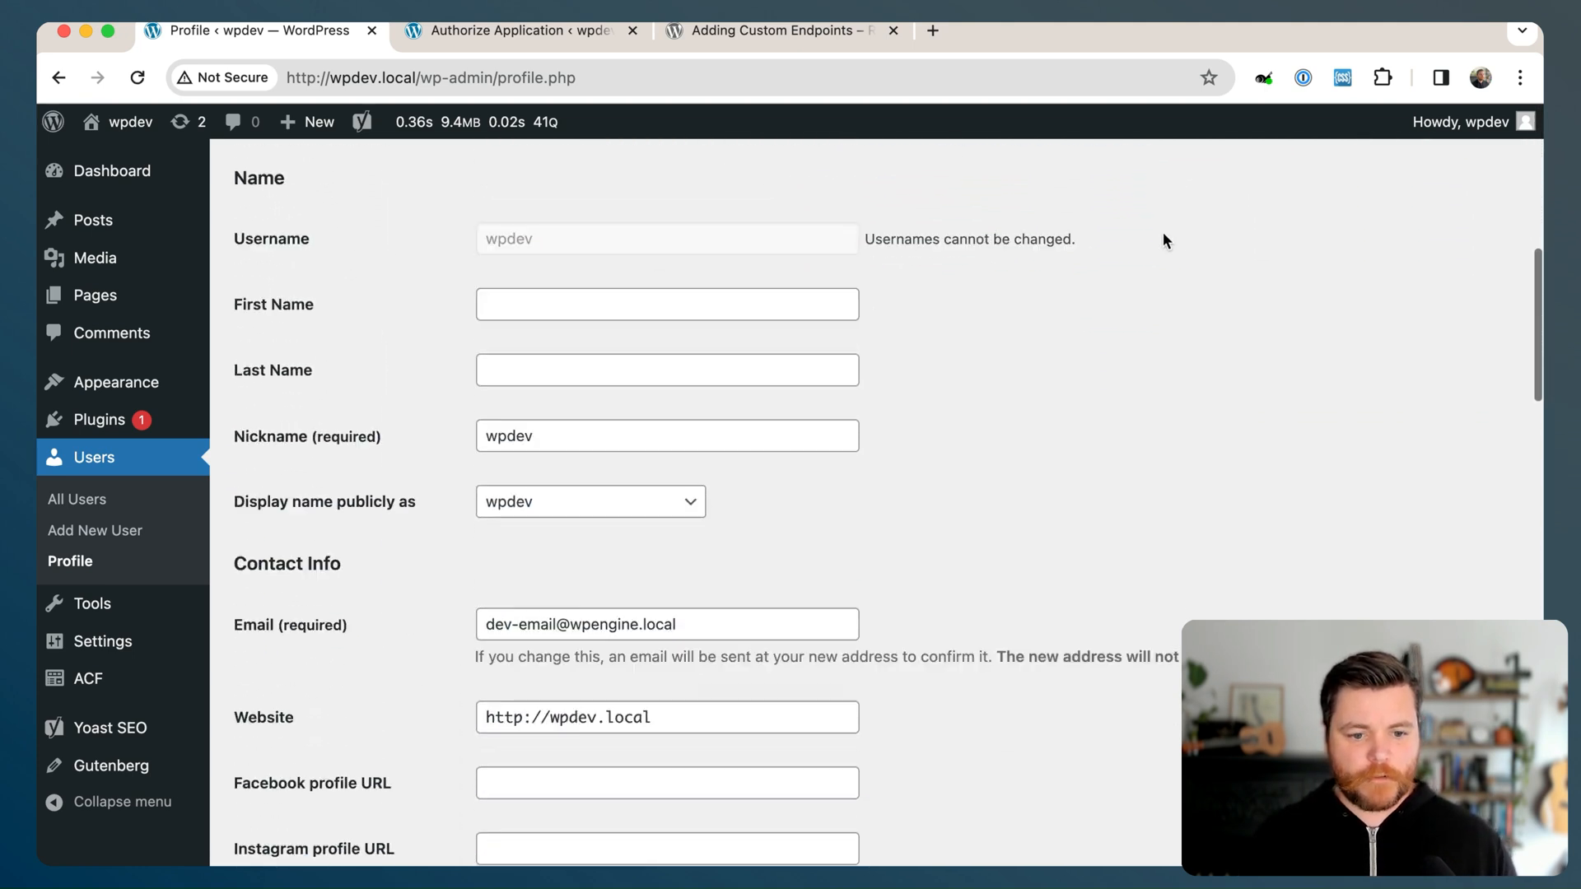
pyautogui.scroll(-3)
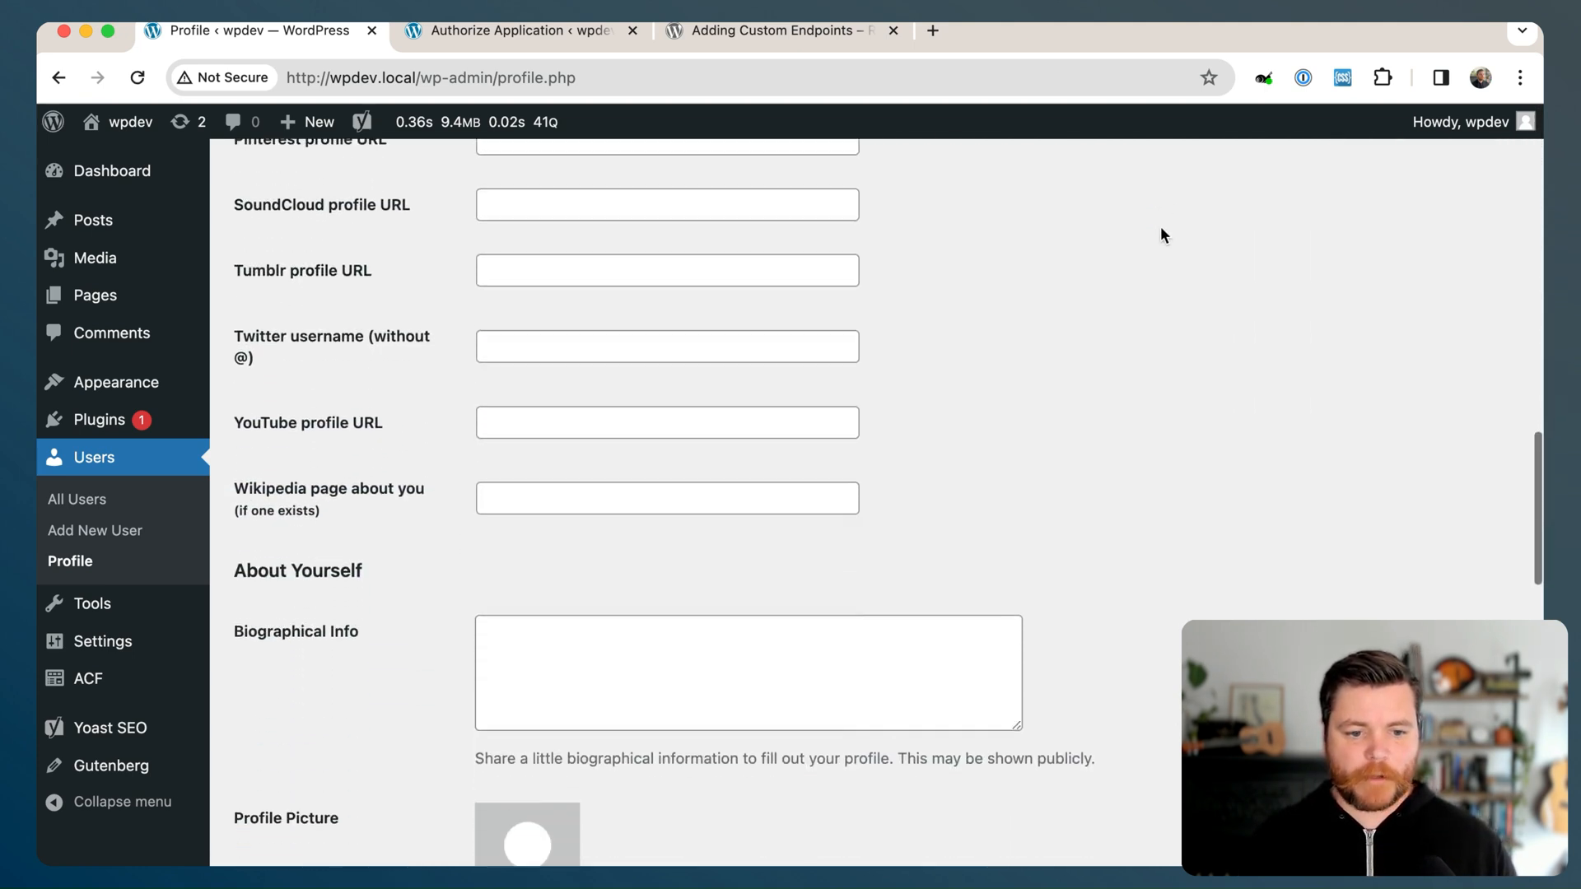
pyautogui.scroll(-3)
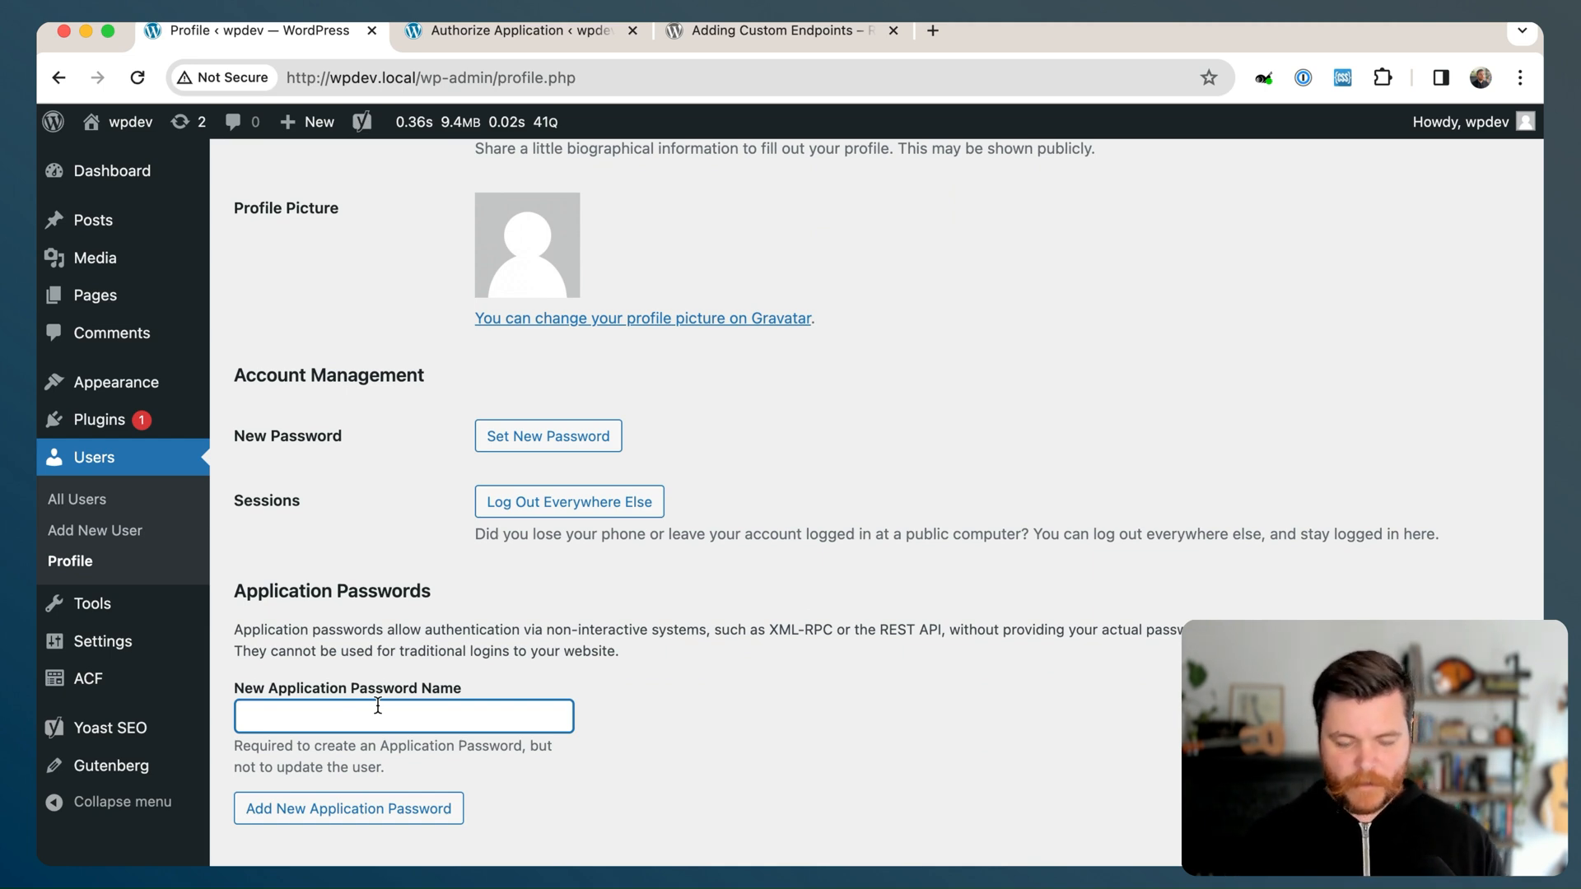
# Add a new application password named Testing and select the generated password for copying
pyautogui.click(347, 807)
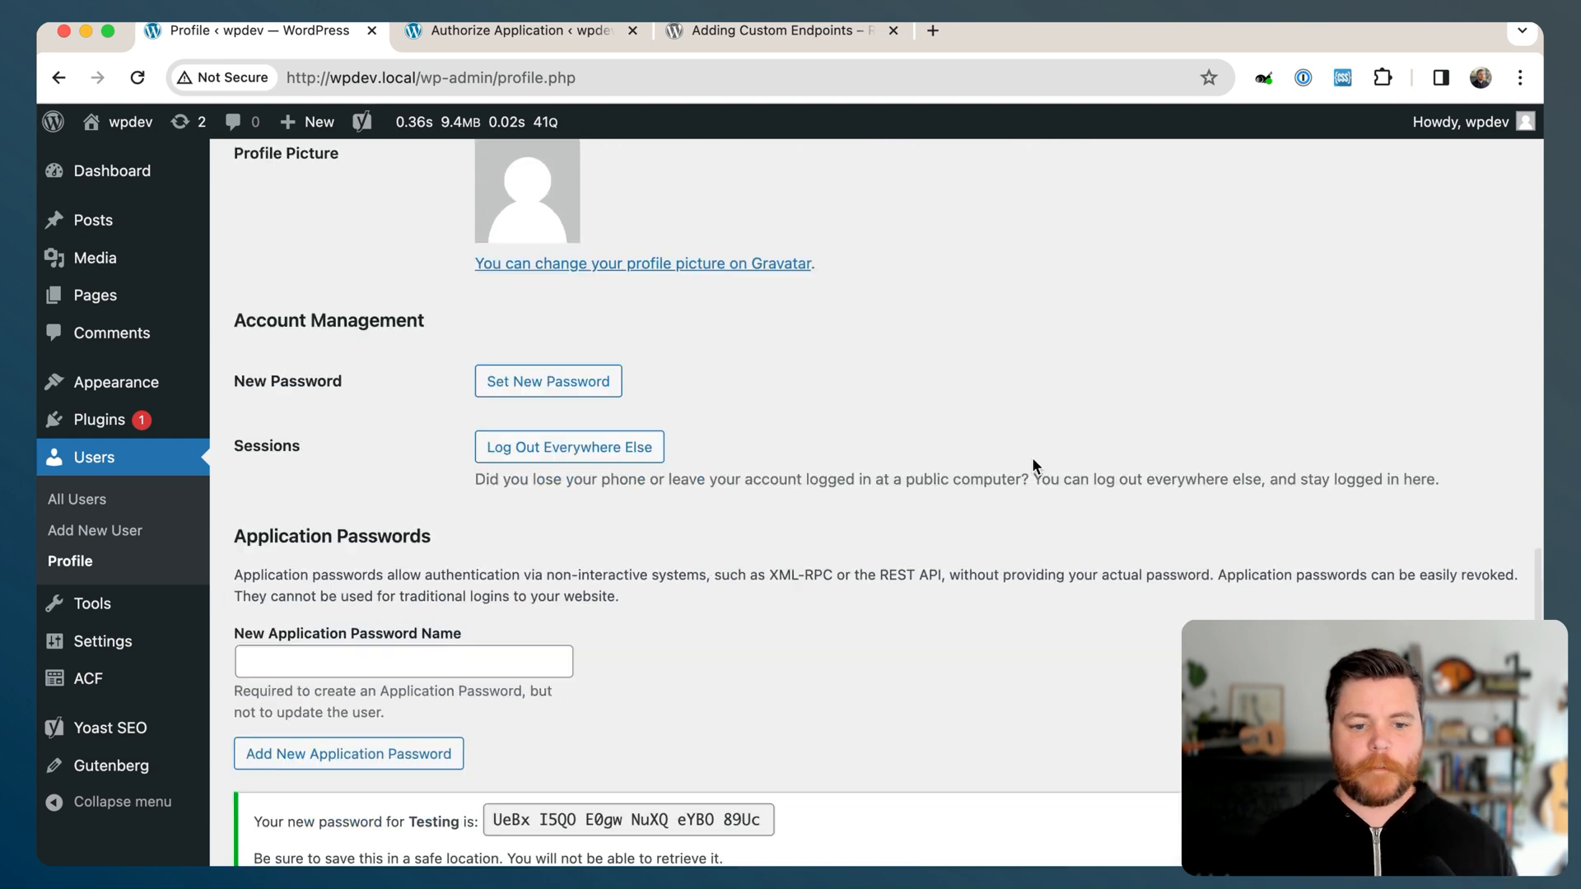
pyautogui.scroll(-3)
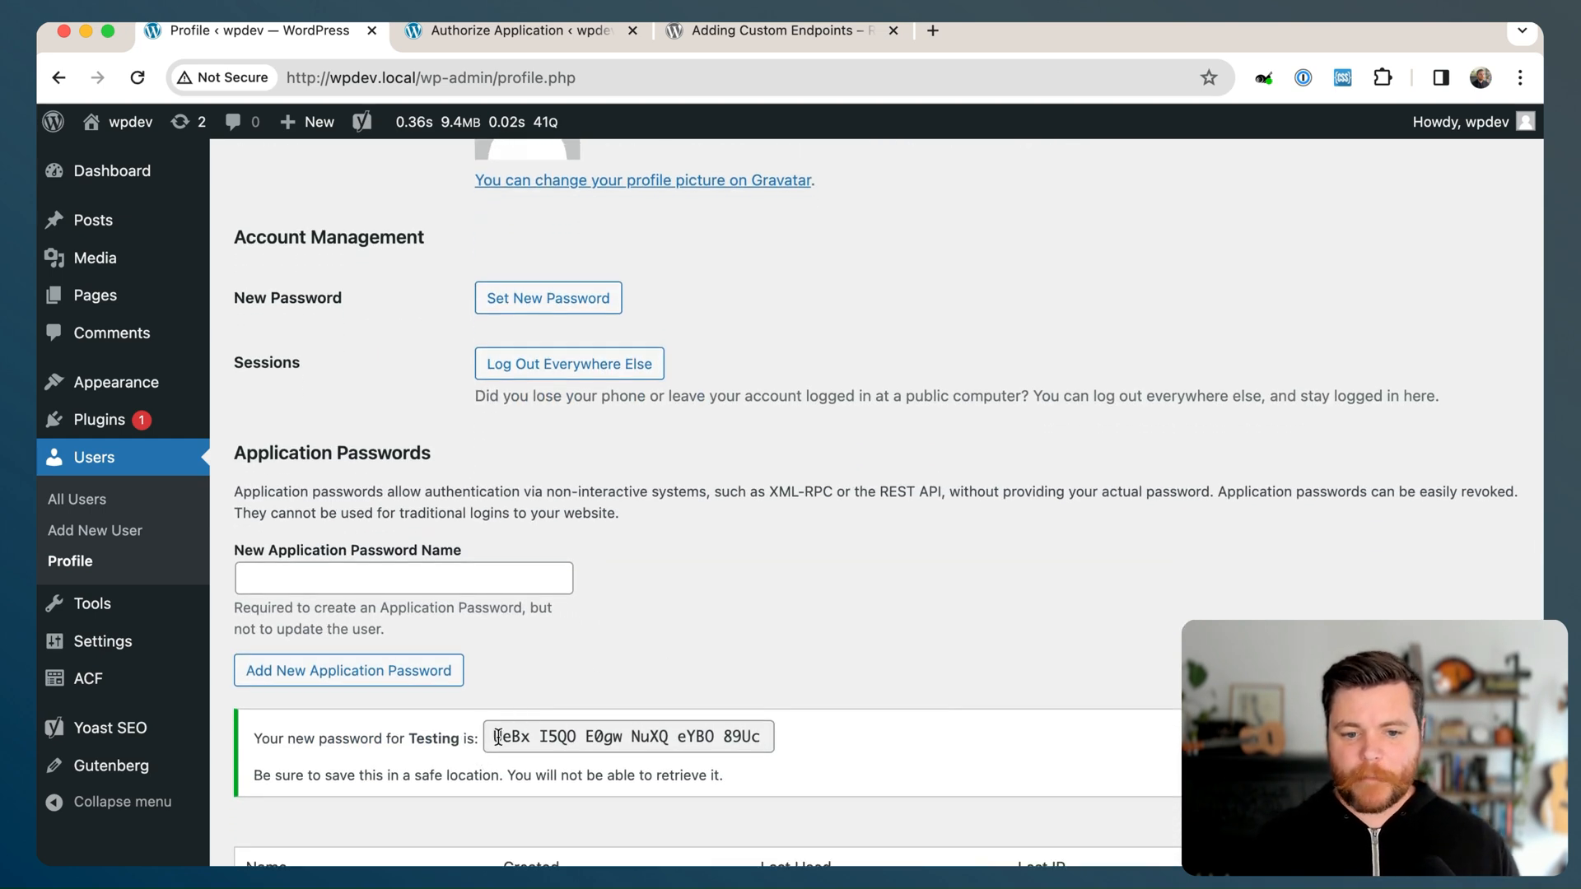
pyautogui.click(627, 736)
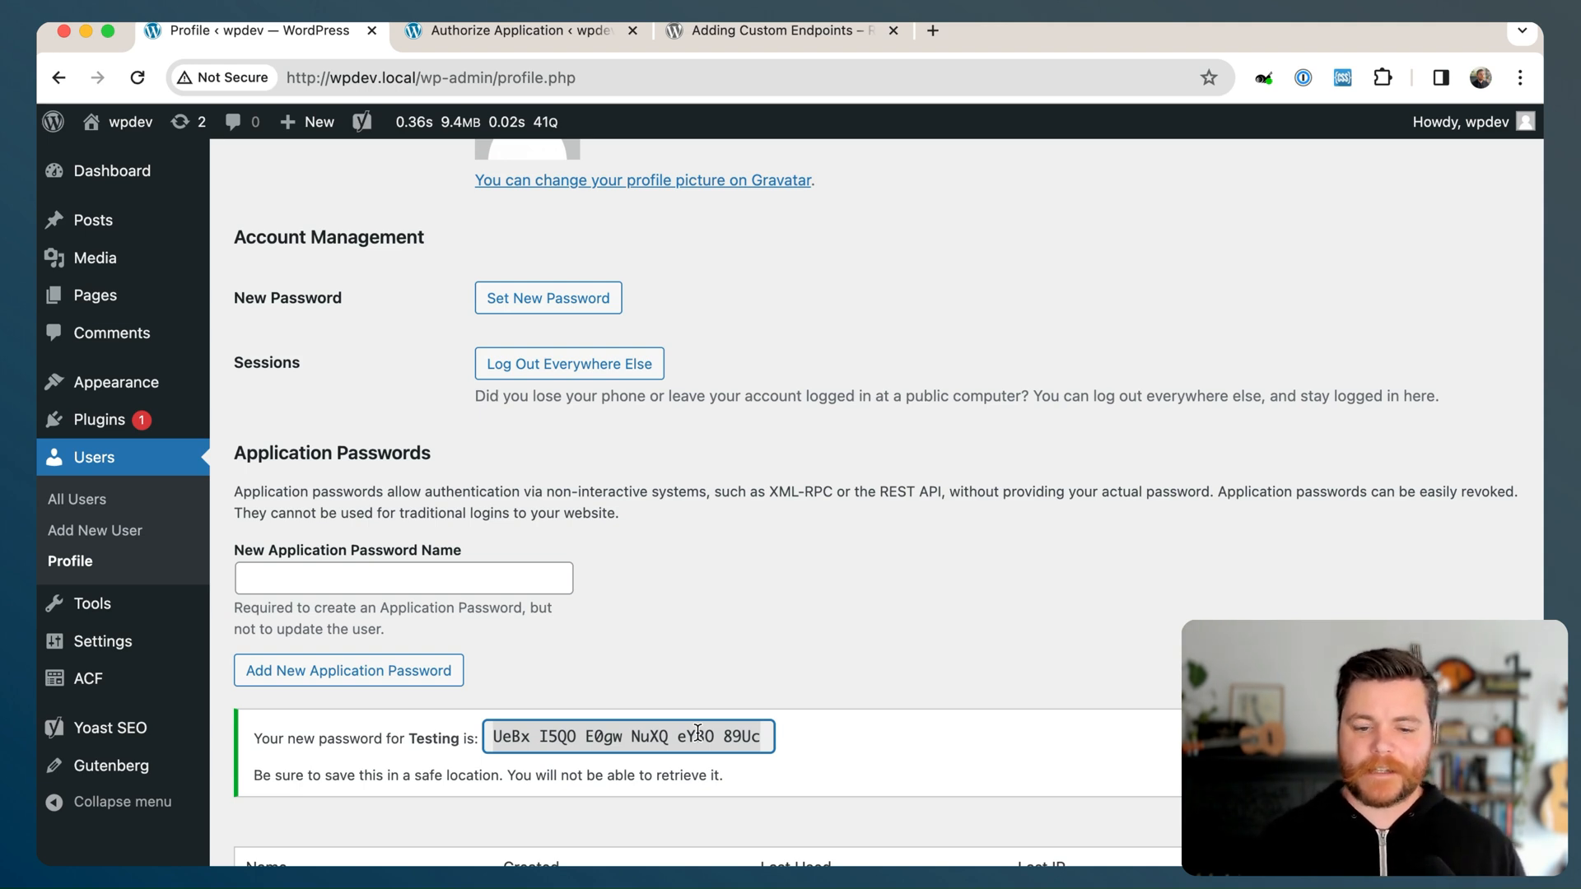
pyautogui.scroll(-3)
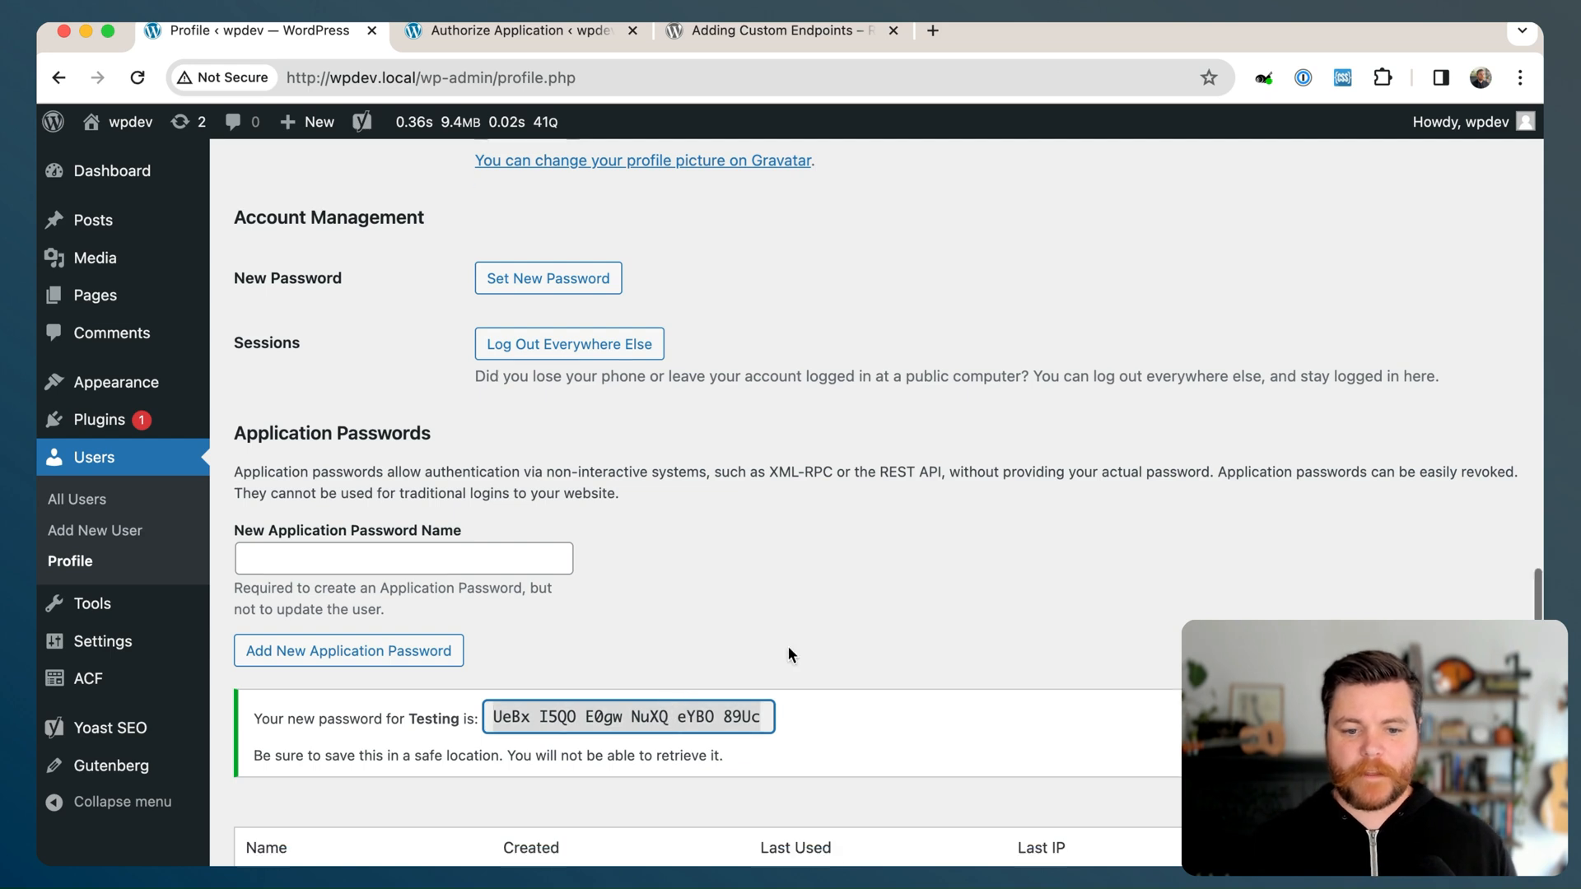
pyautogui.scroll(-3)
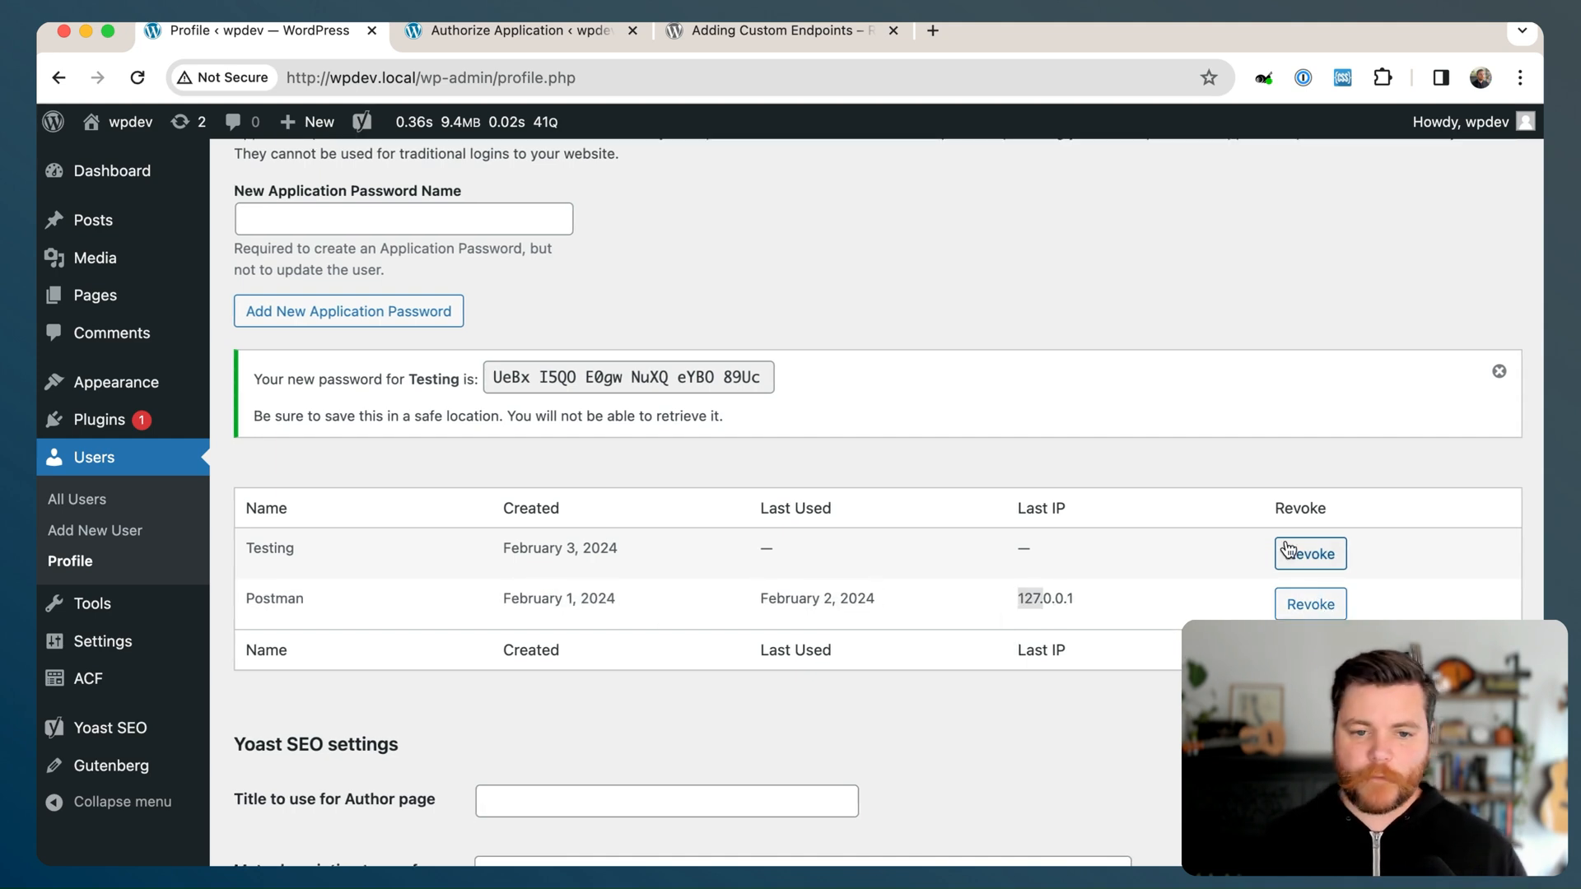
pyautogui.moveTo(959, 532)
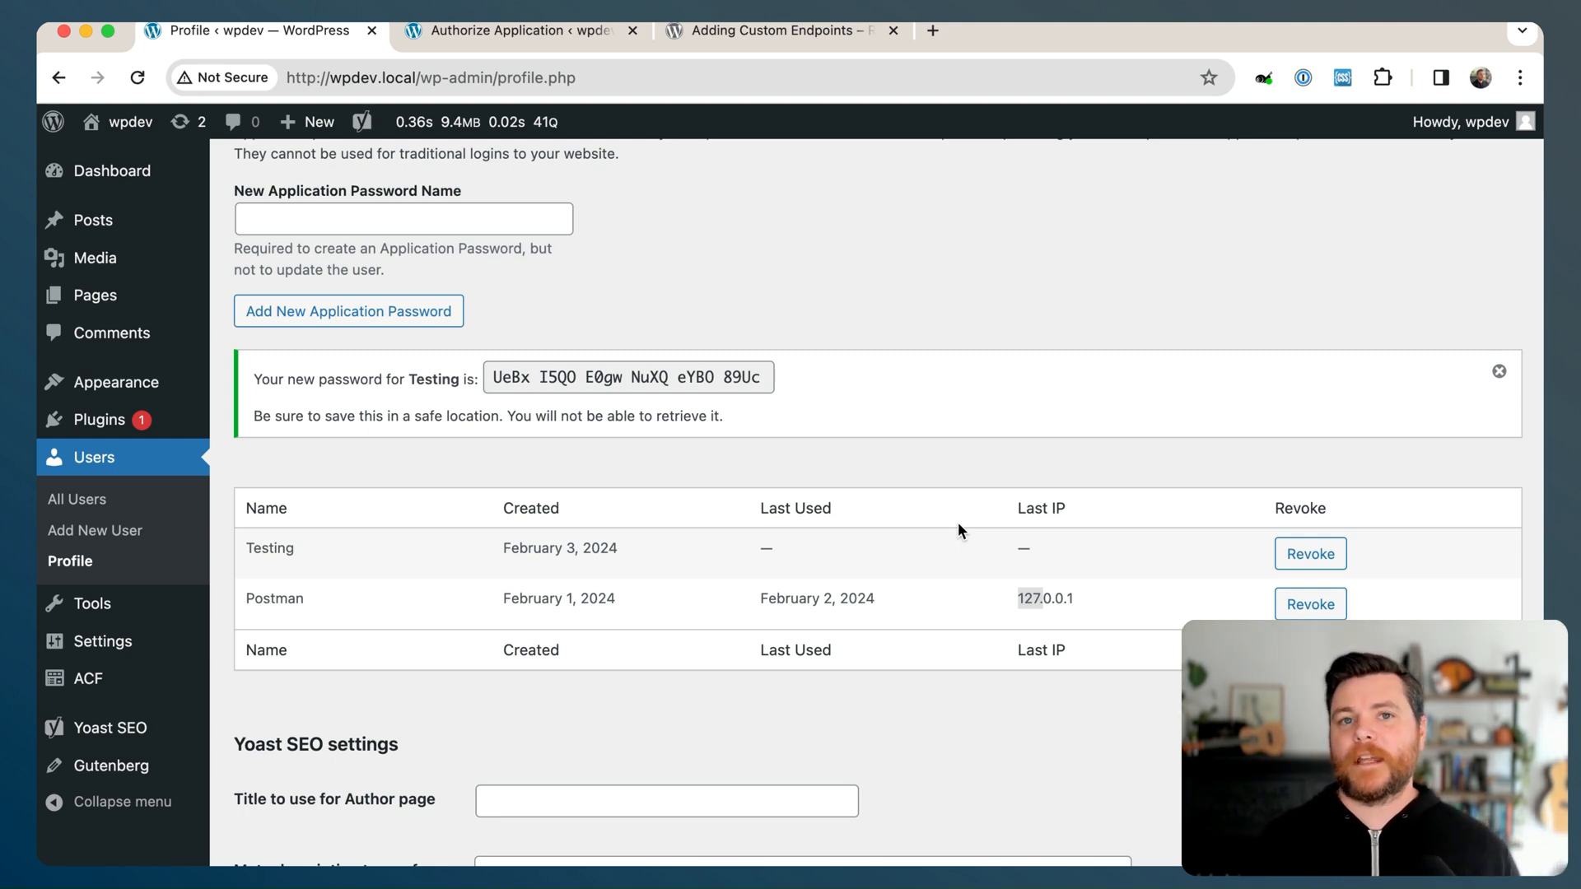
pyautogui.moveTo(907, 435)
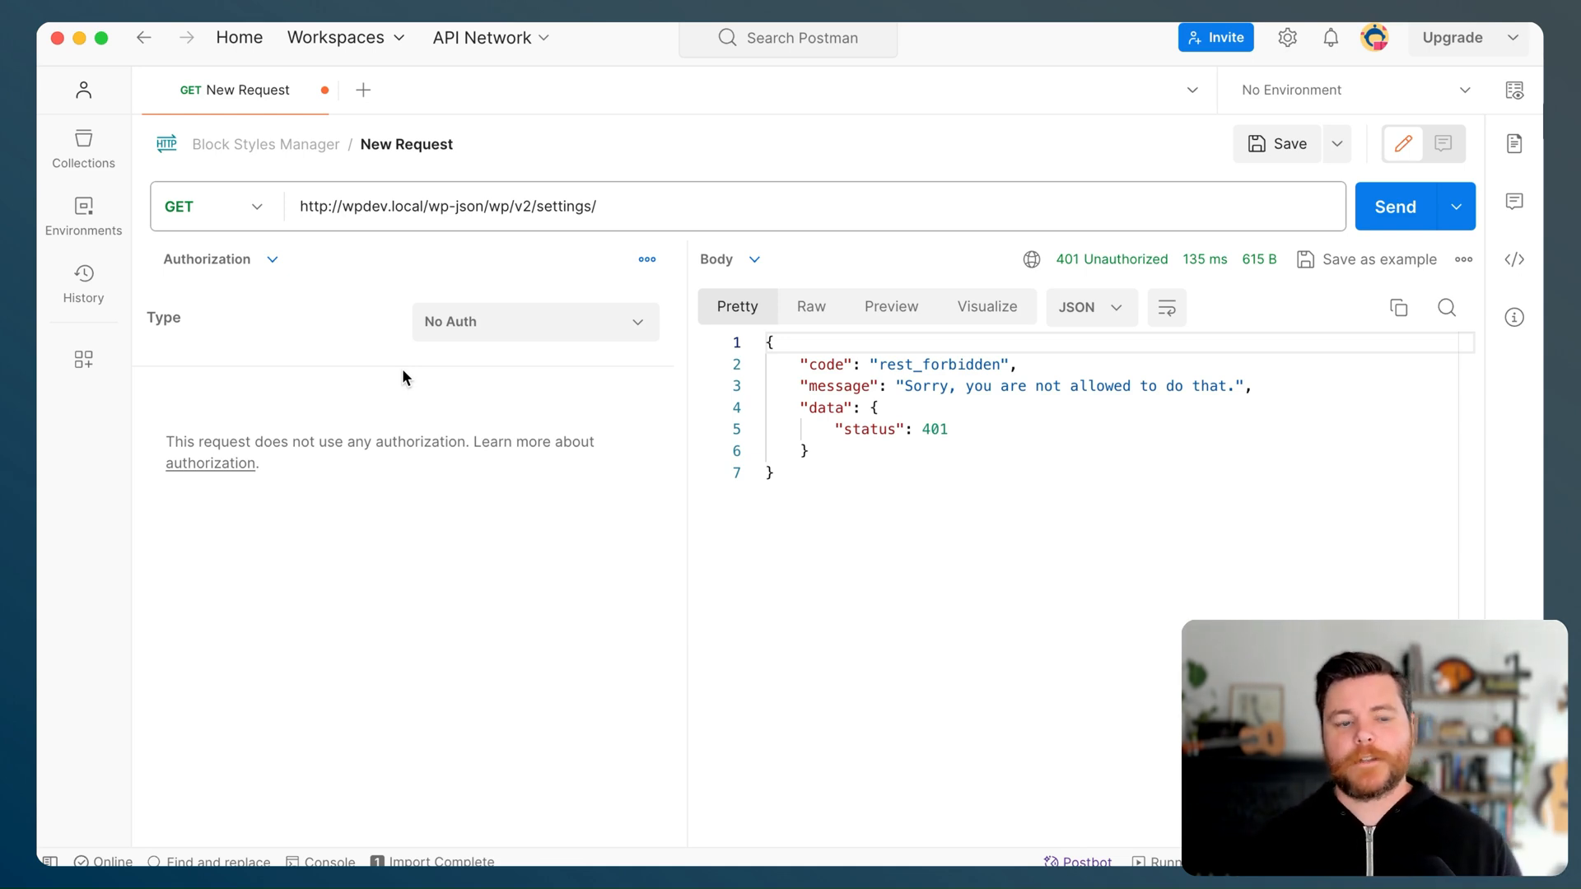
pyautogui.moveTo(493, 331)
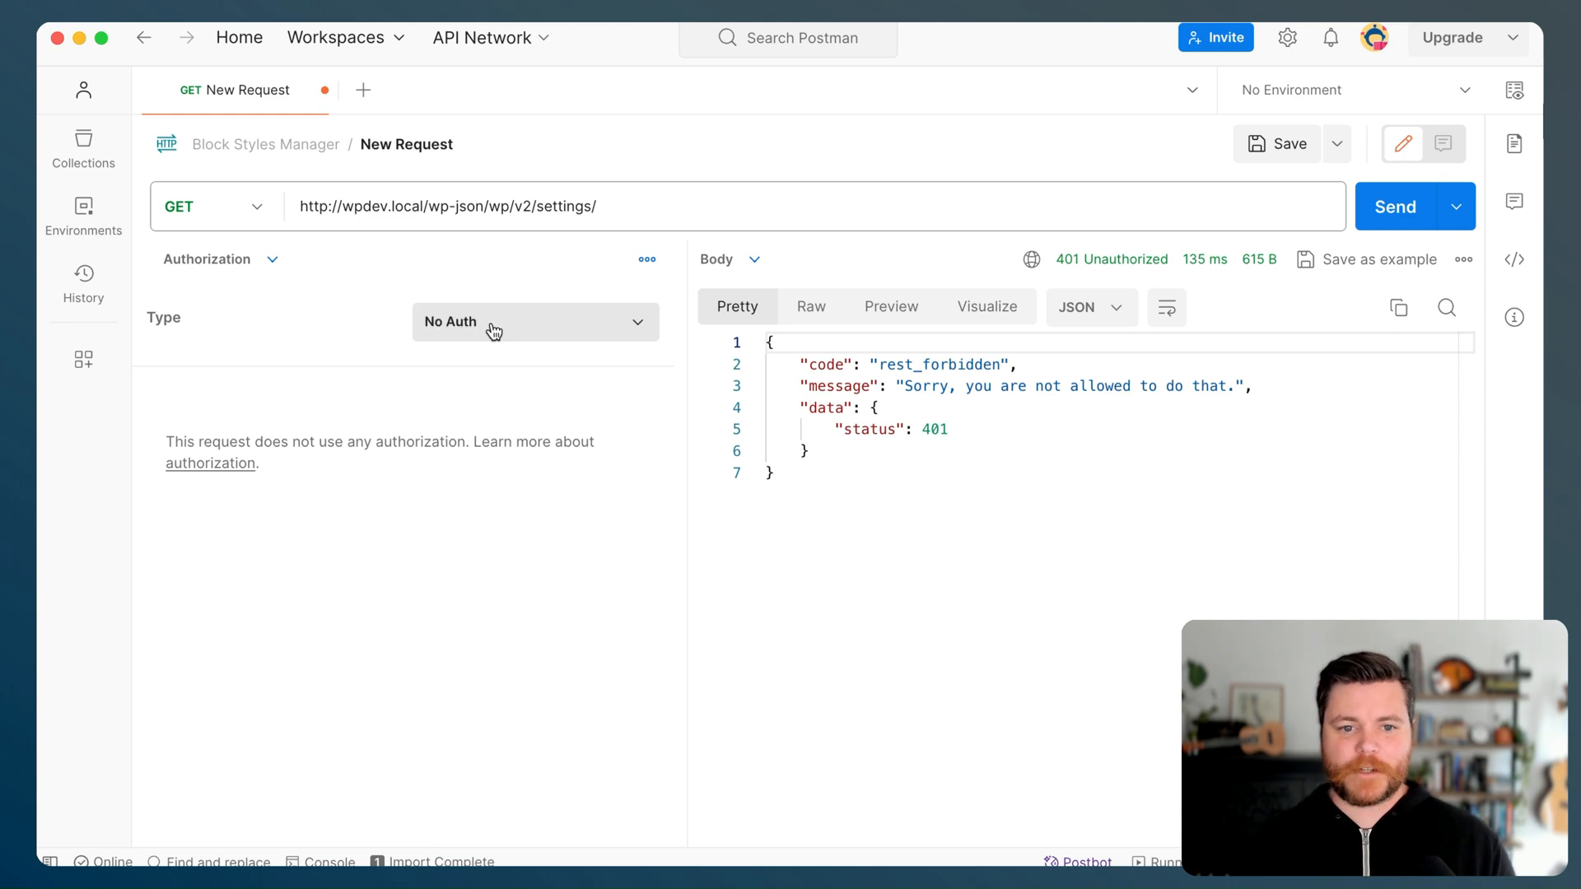
# Set Basic Auth with the username and application password, then send the settings request
pyautogui.click(534, 322)
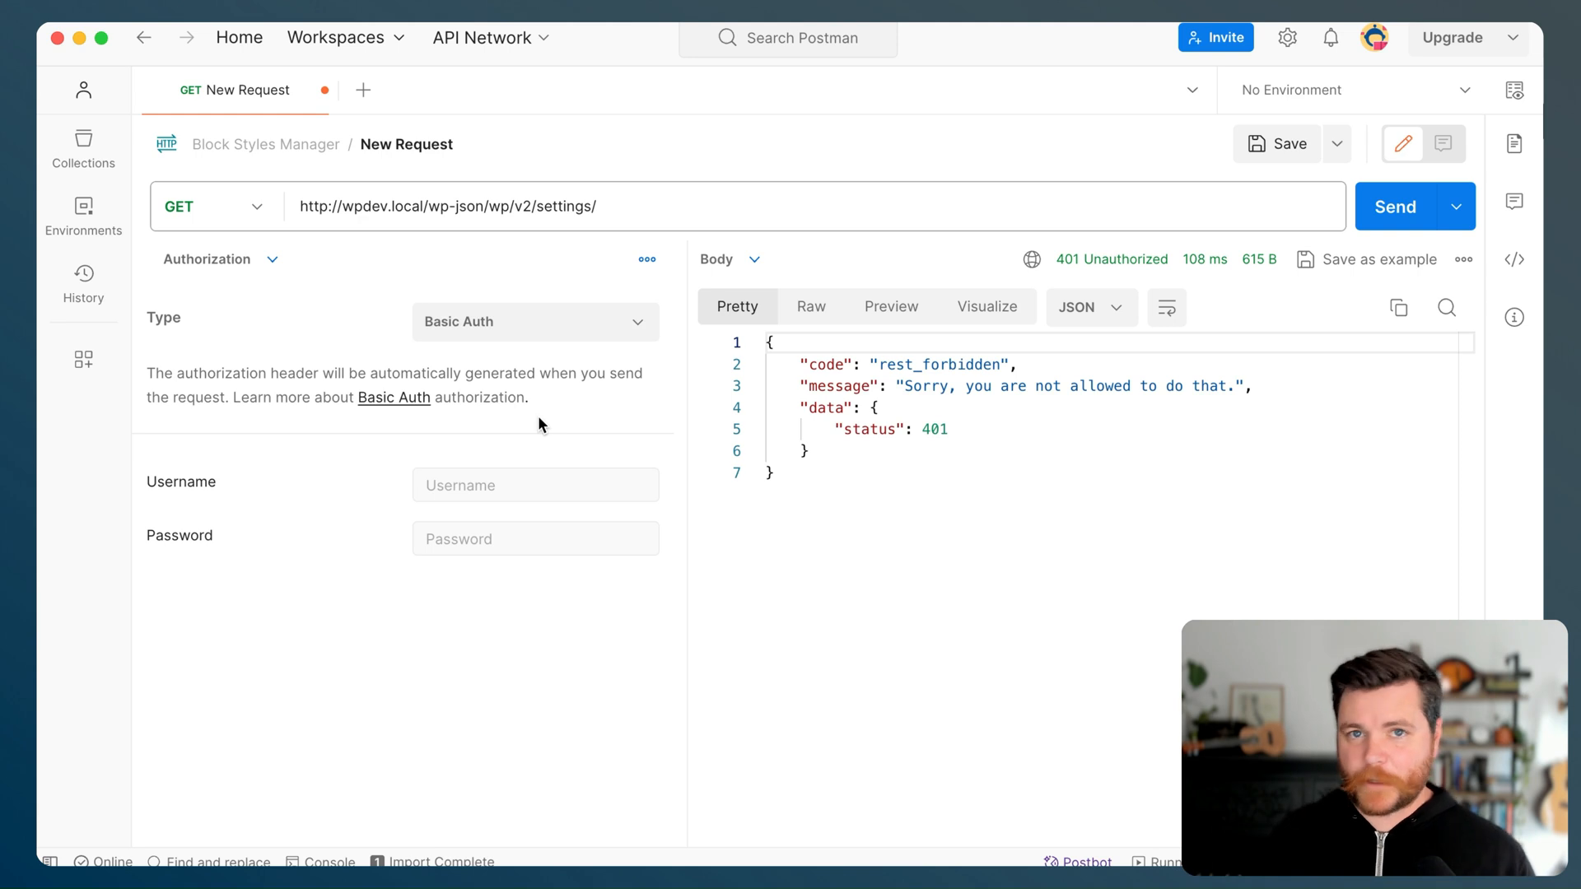
pyautogui.moveTo(501, 465)
pyautogui.write('wpdev')
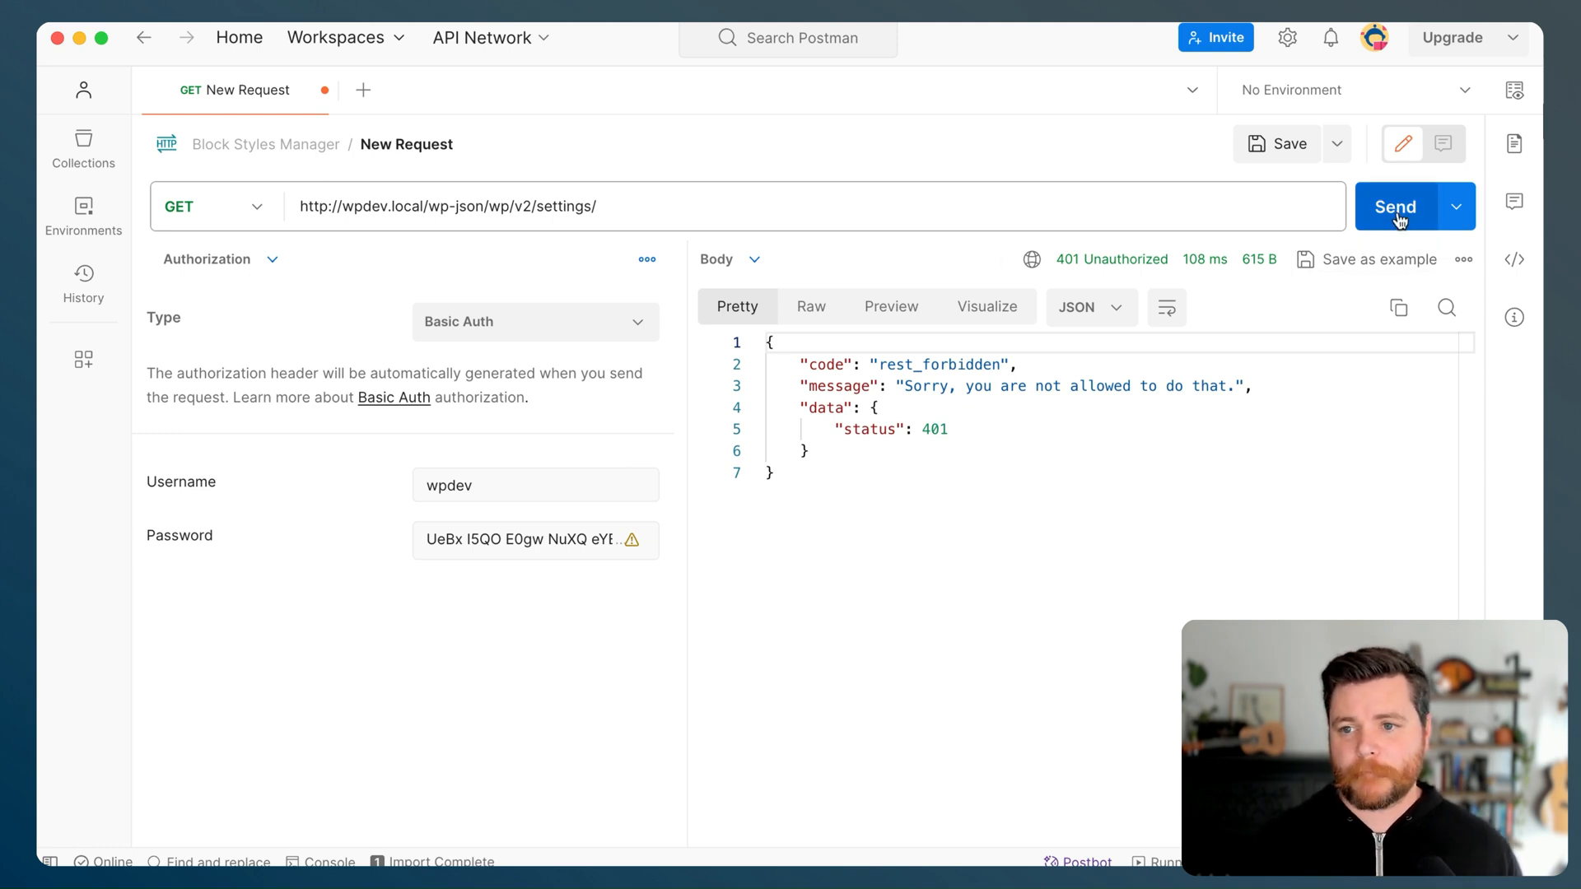
pyautogui.click(1395, 207)
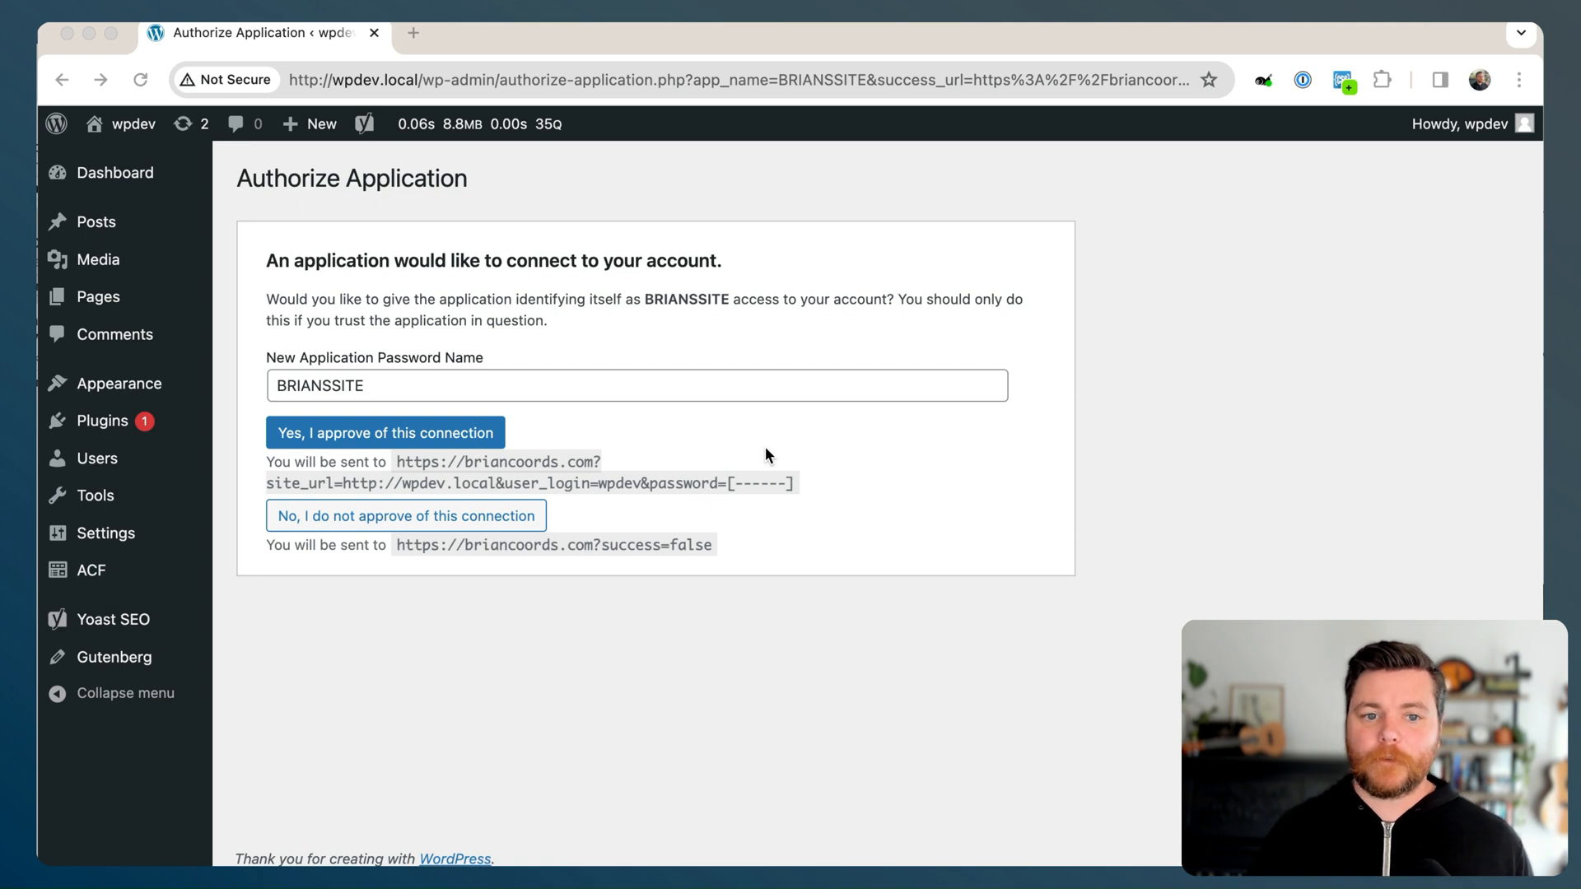
pyautogui.moveTo(488, 446)
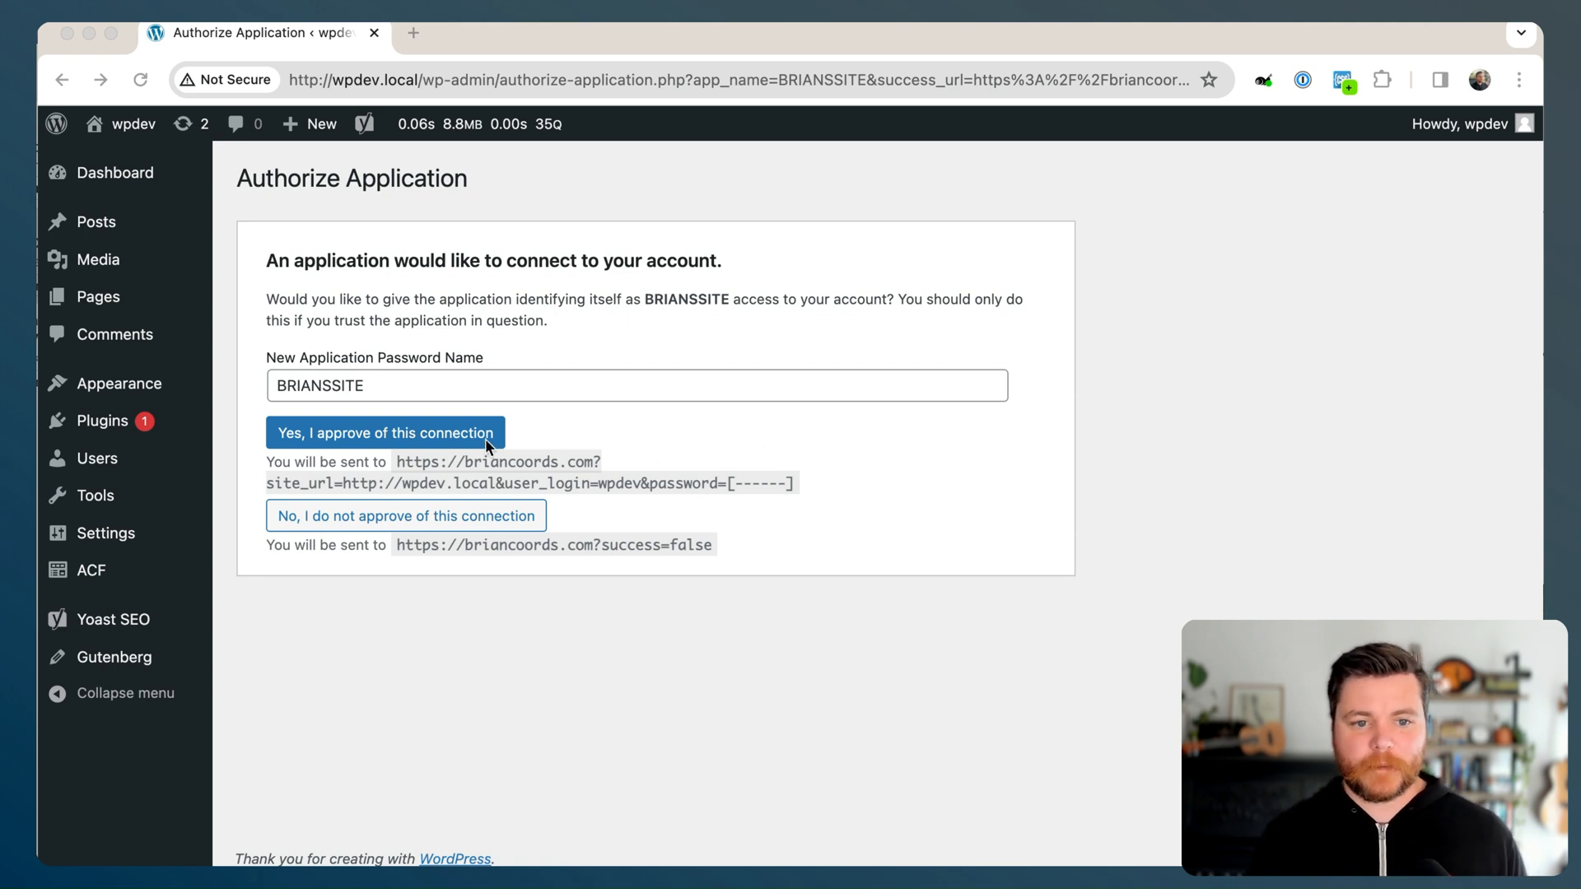
pyautogui.moveTo(446, 441)
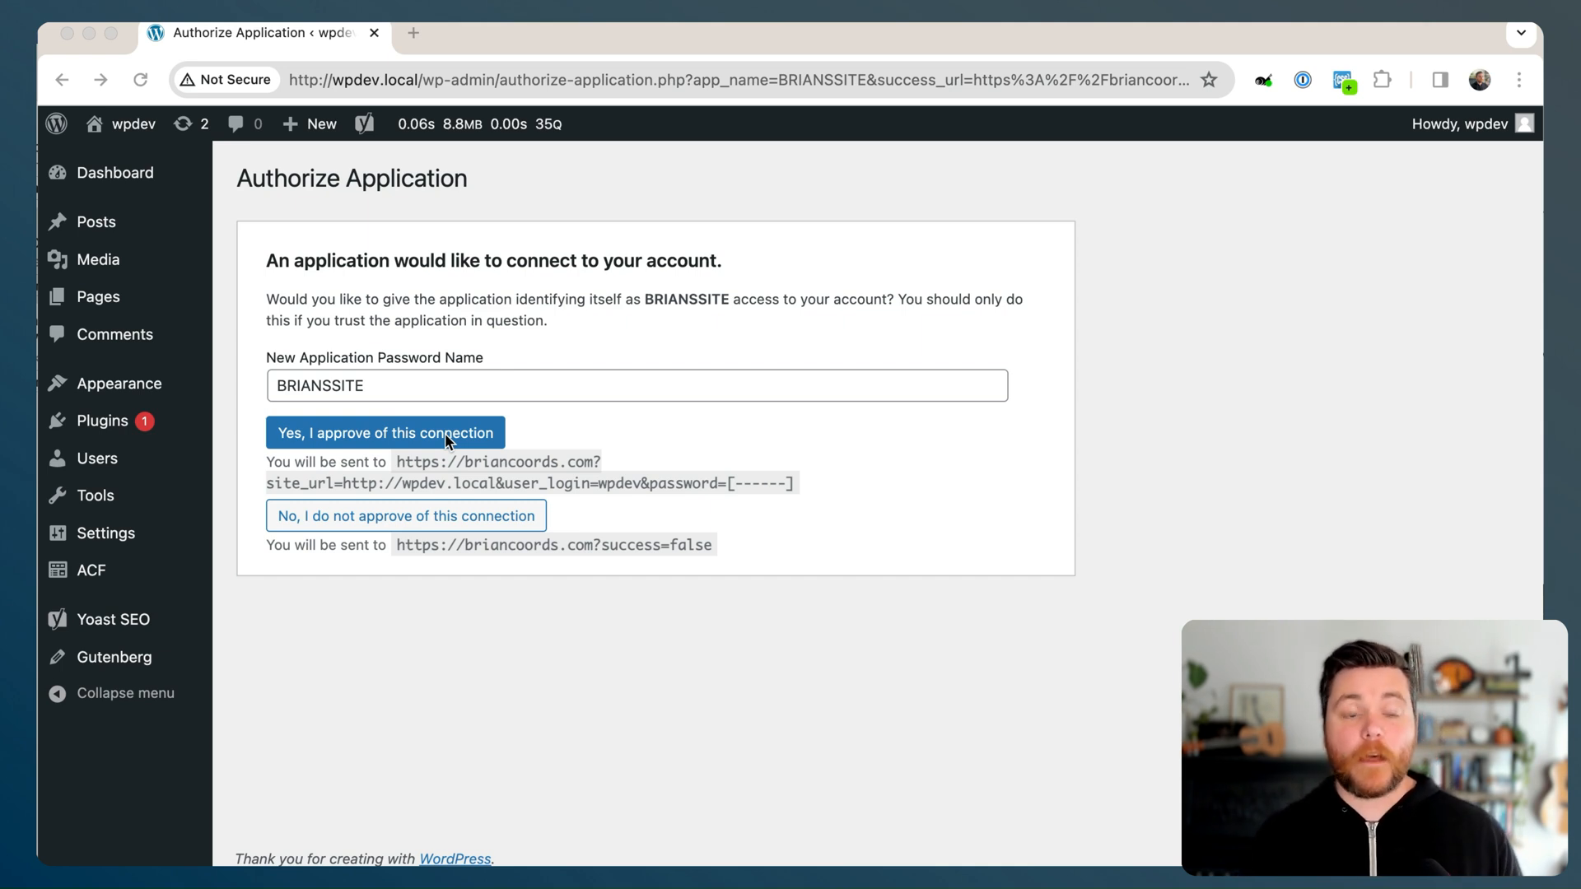
# Approve the BRIANSSITE application's connection via 'Yes, I approve of this connection'
pyautogui.click(384, 433)
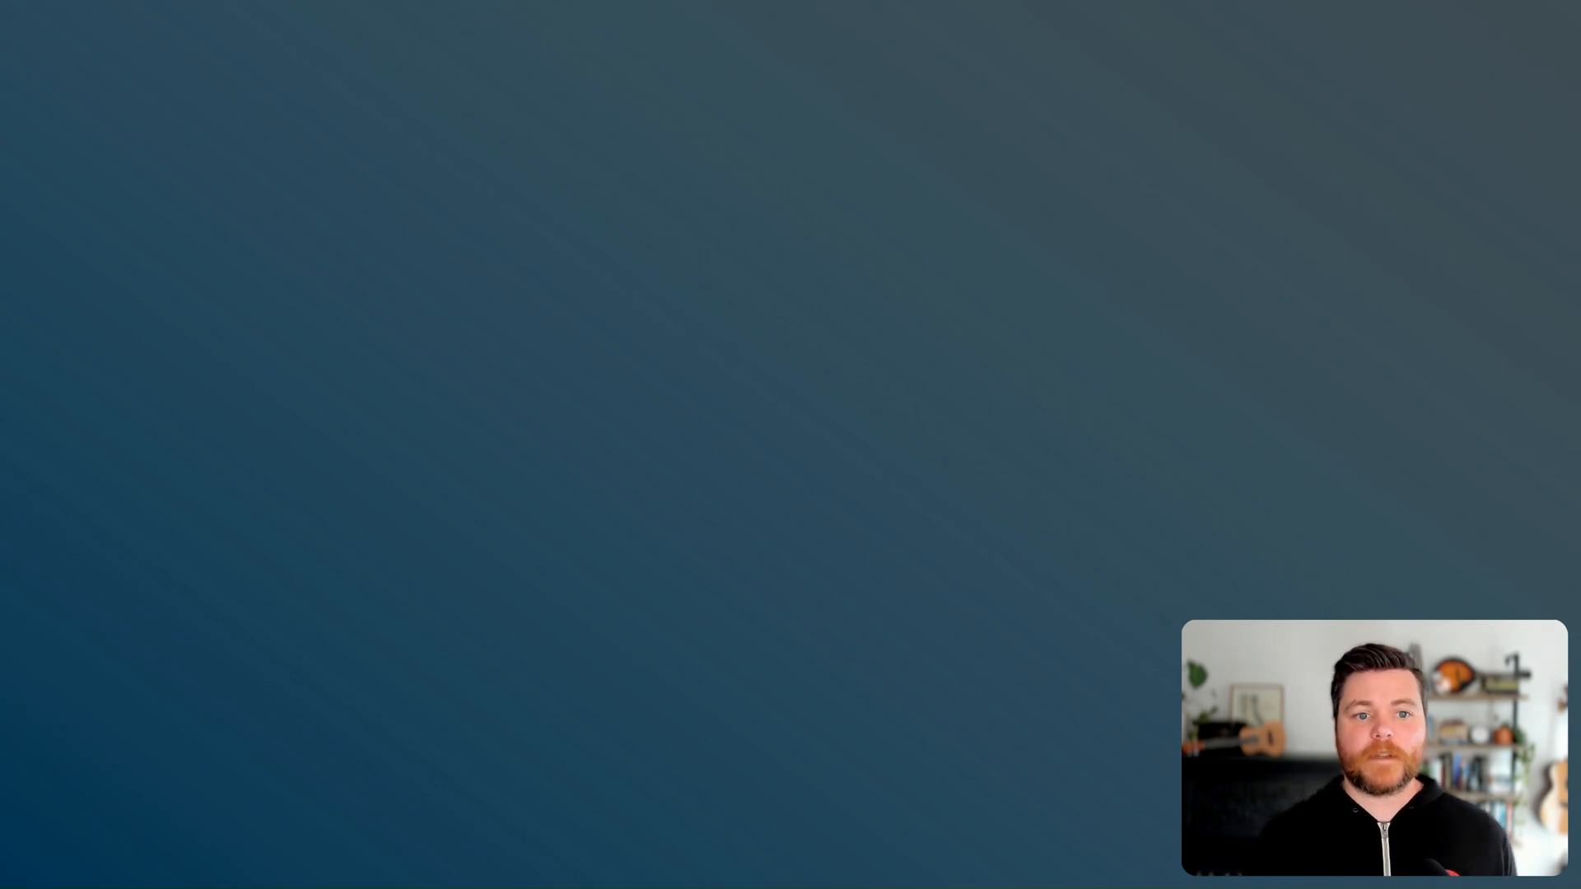